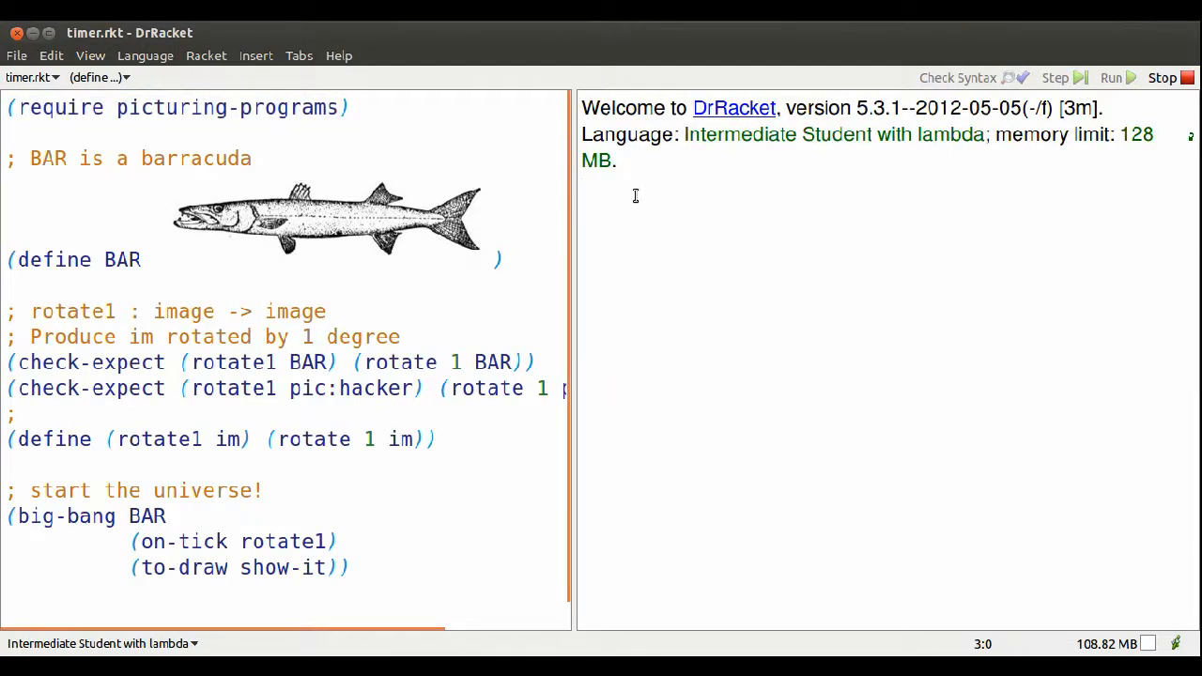
Run the barracuda big-bang program and close its World window
click(1112, 78)
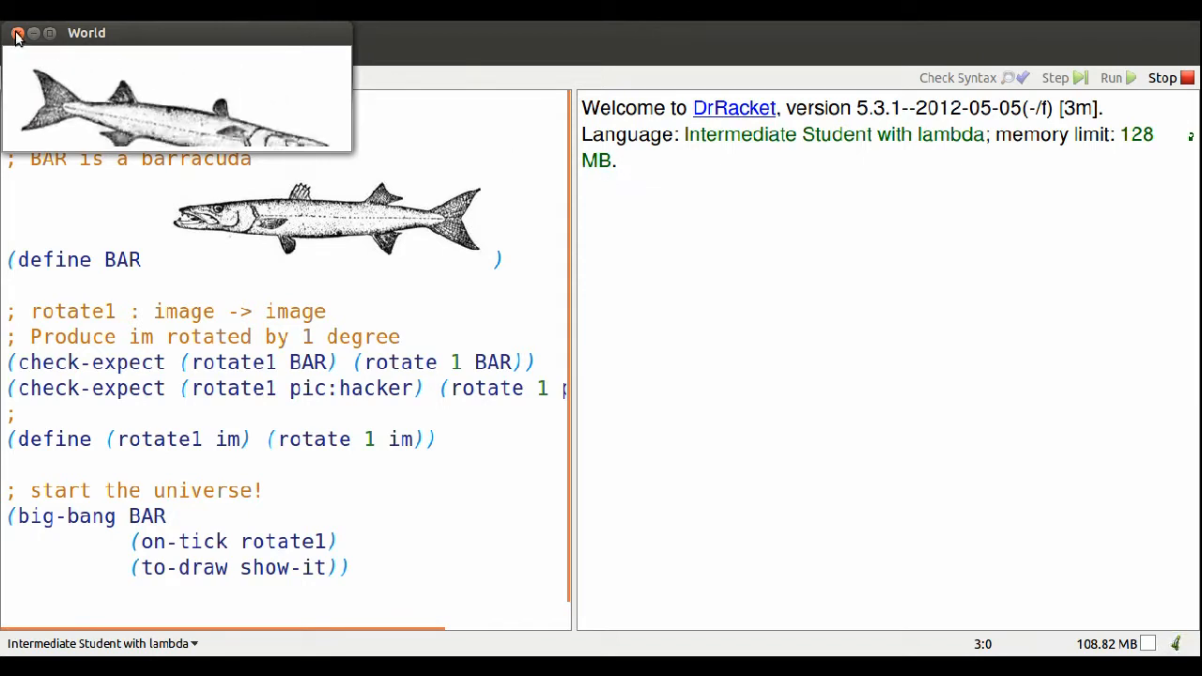
click(15, 34)
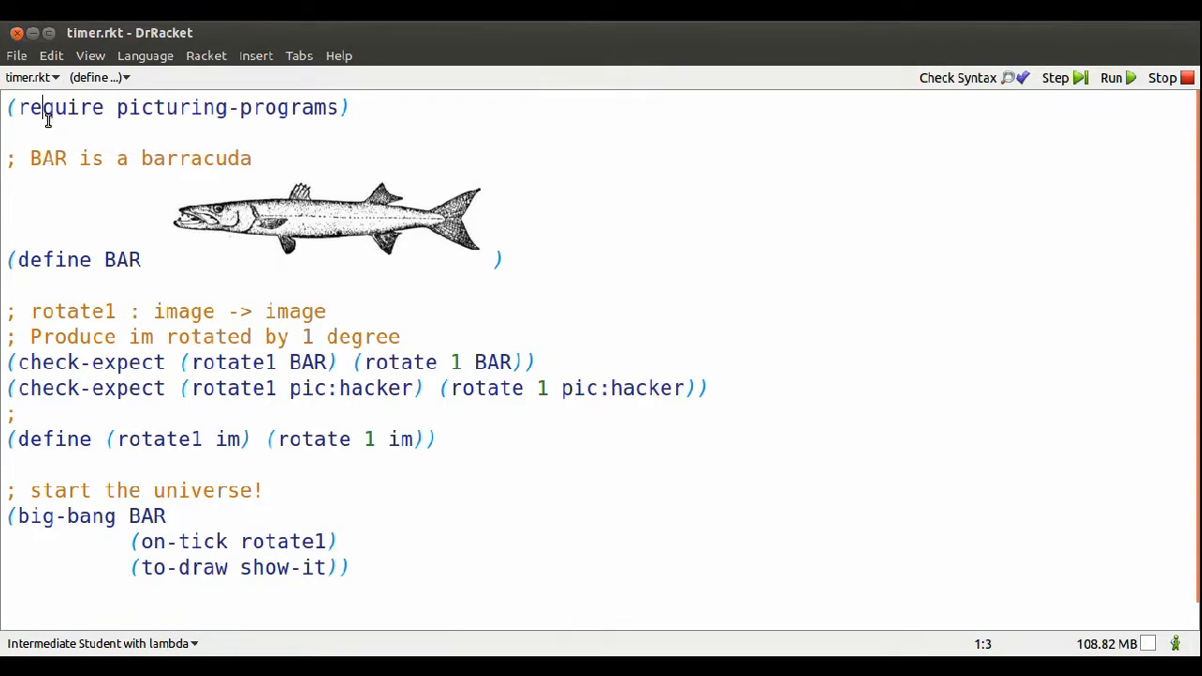
Add a comment and (define DISK (overlay BAR (circle (image-width BAR) "outline" "white")))
key(Return)
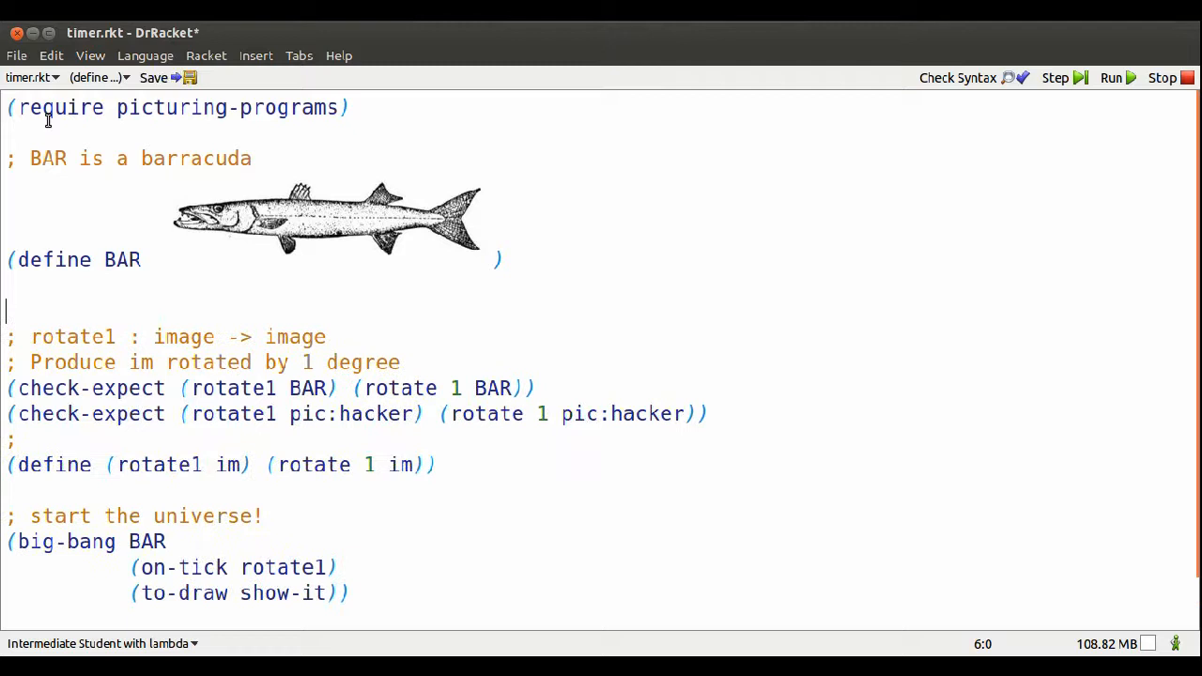
text(; DIS)
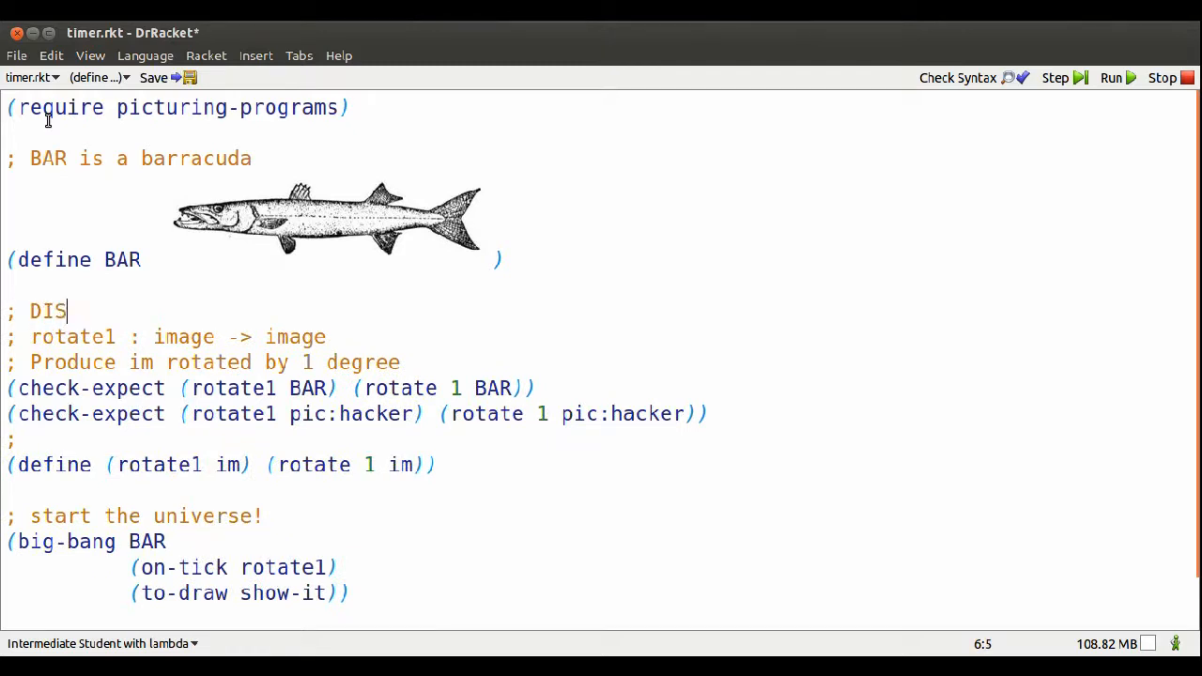
text(K is a timer disk)
text((defi)
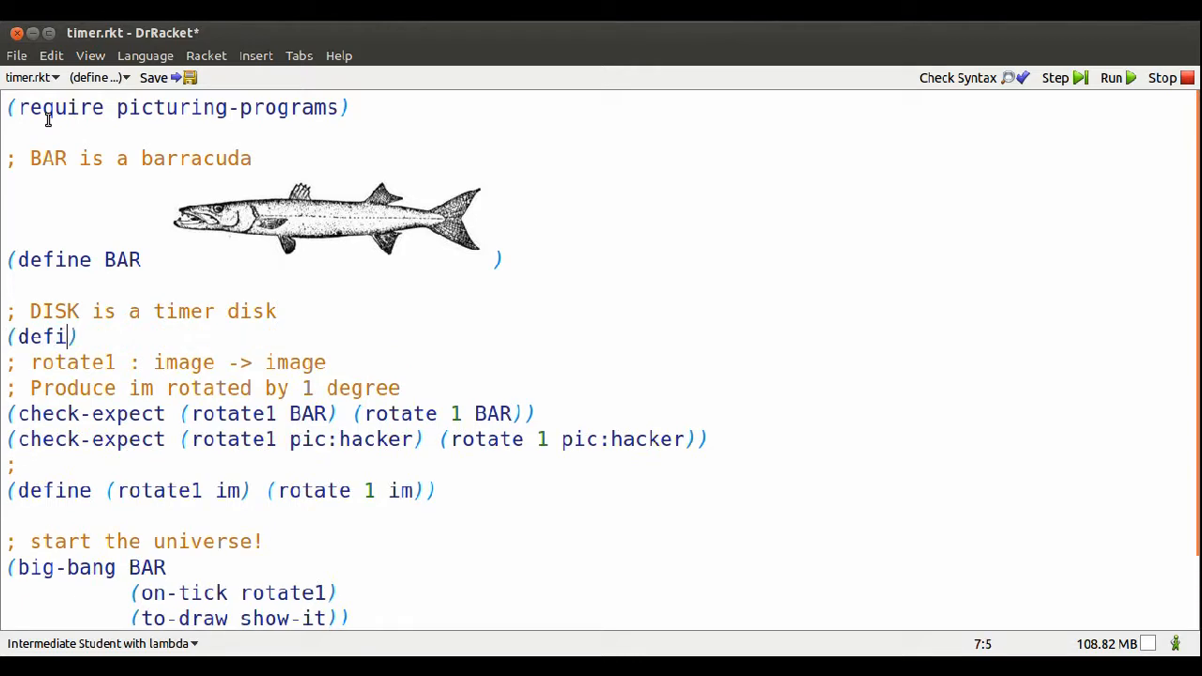
text(ne DIO)
text((overlay BAR)))
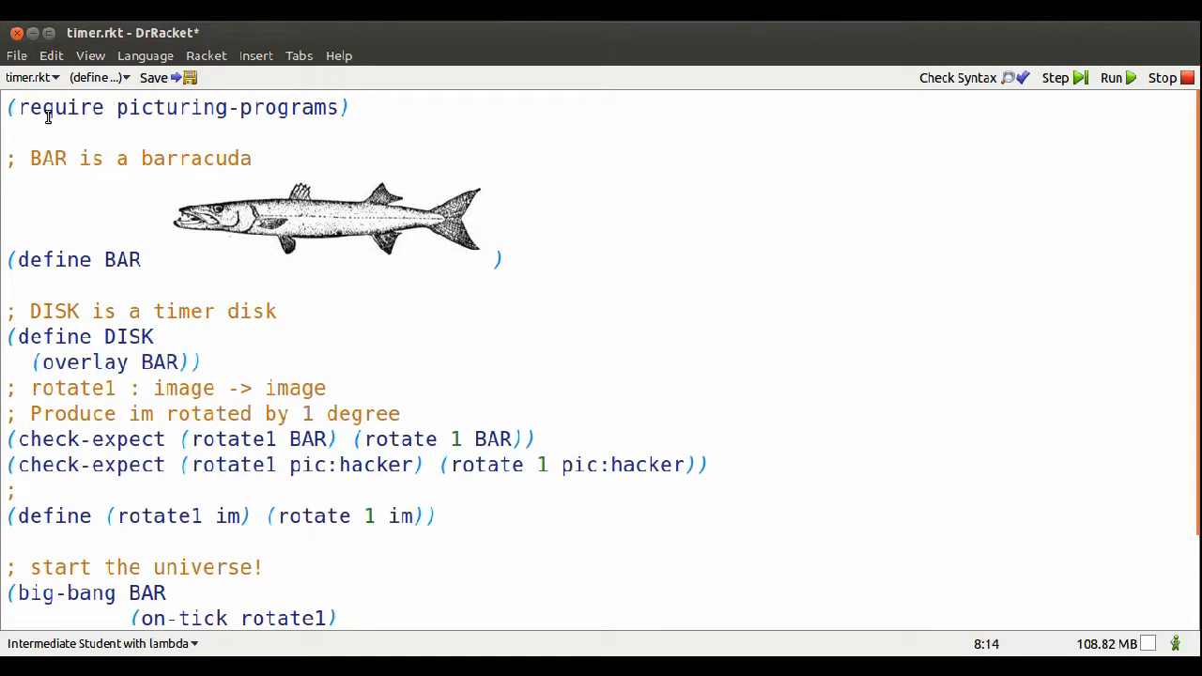
text((circle (imae-wi)
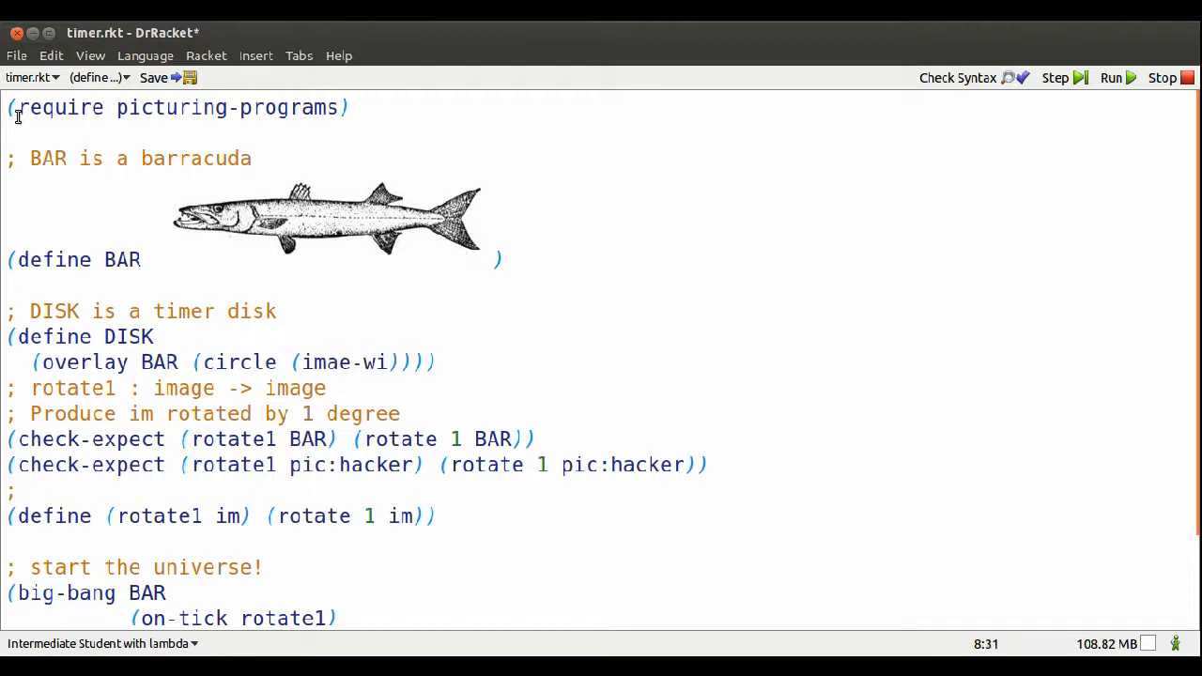
text(g)
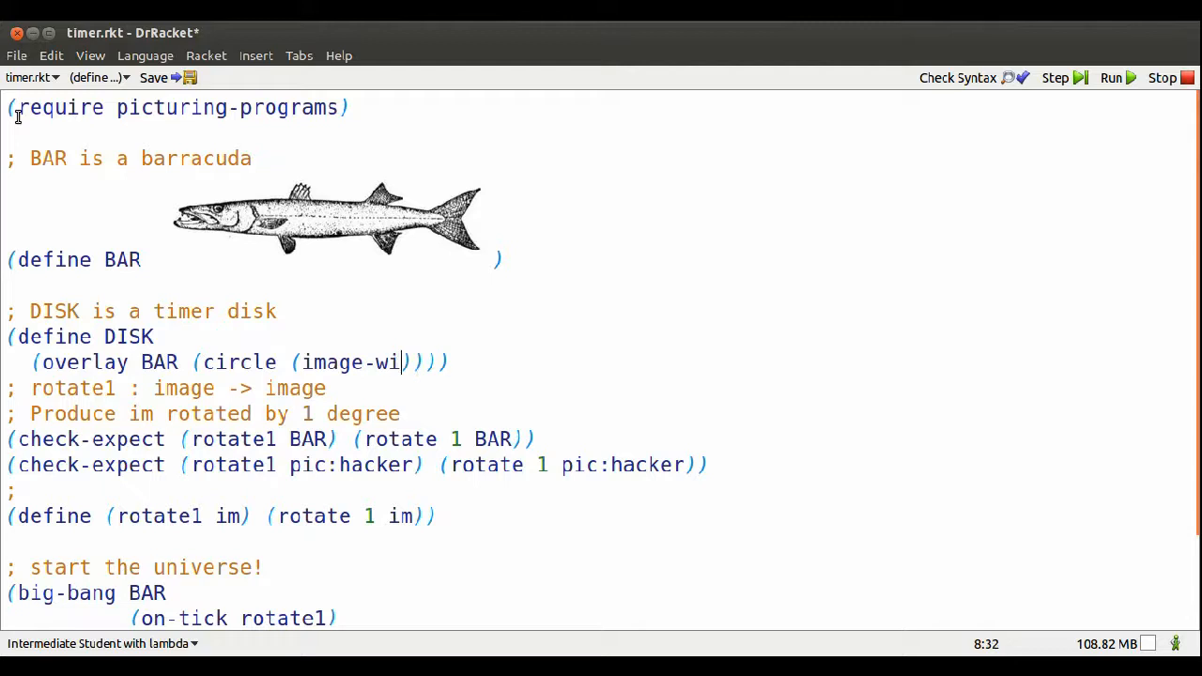
text(dth BAR))
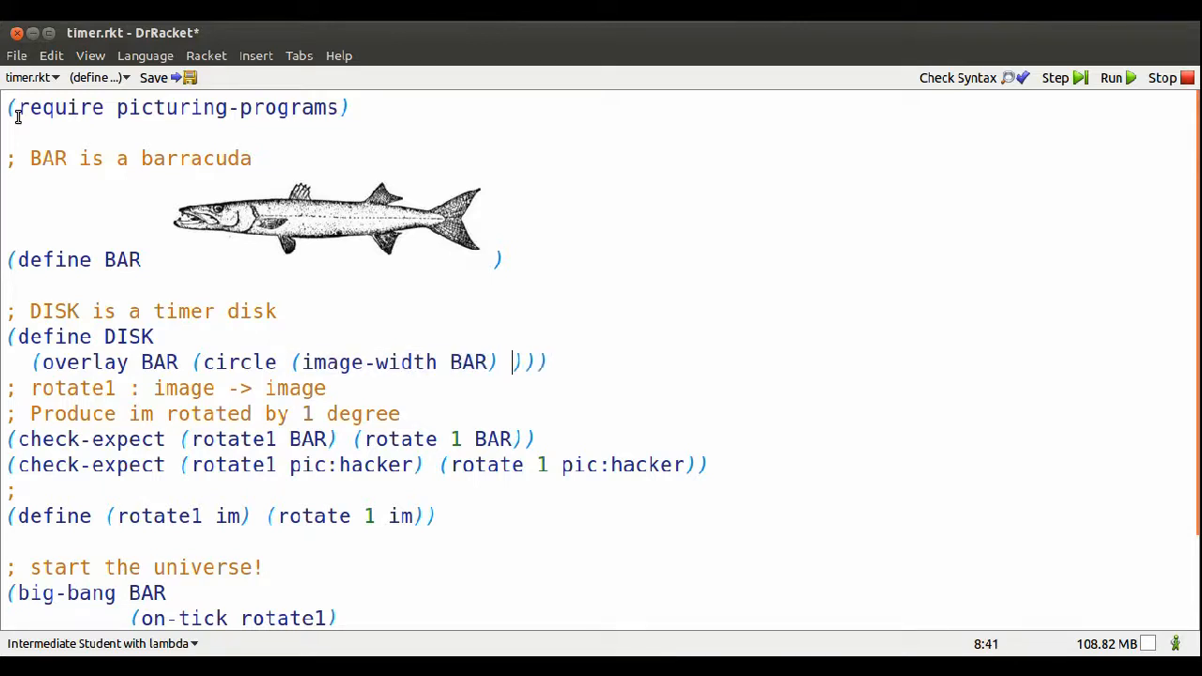
text("outlin")
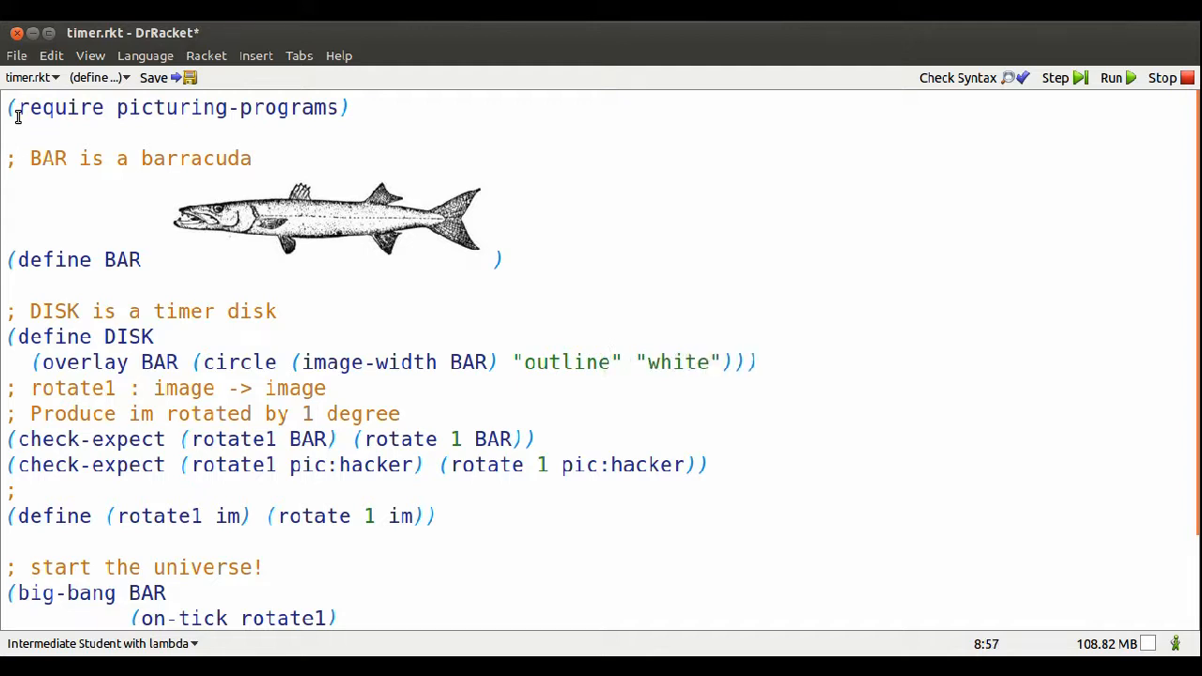
key(Return)
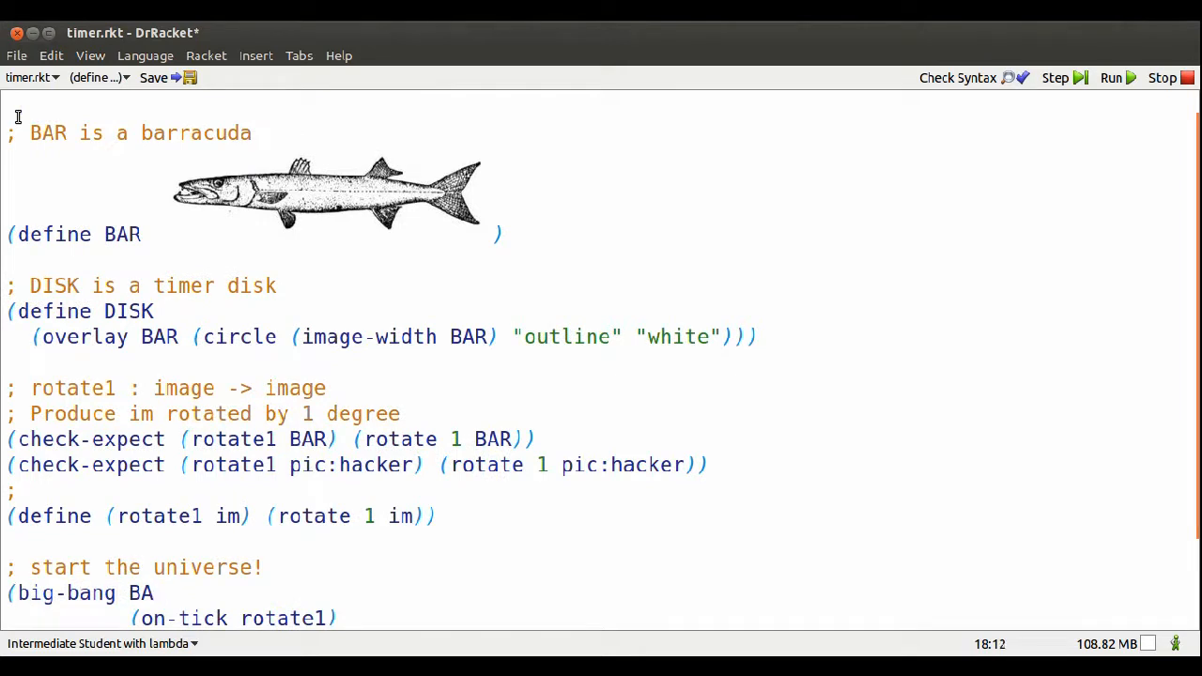
Change big-bang to start from DISK and tick rotate1 at rate 1, test-running after each edit
text(DIS)
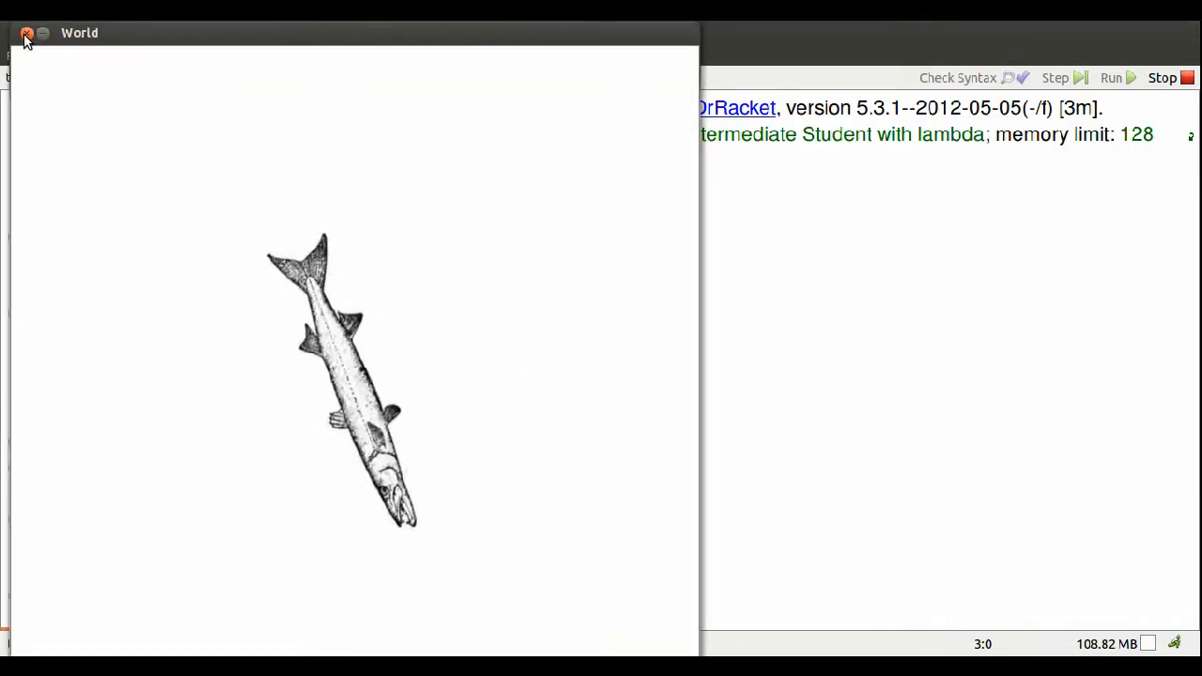
click(26, 34)
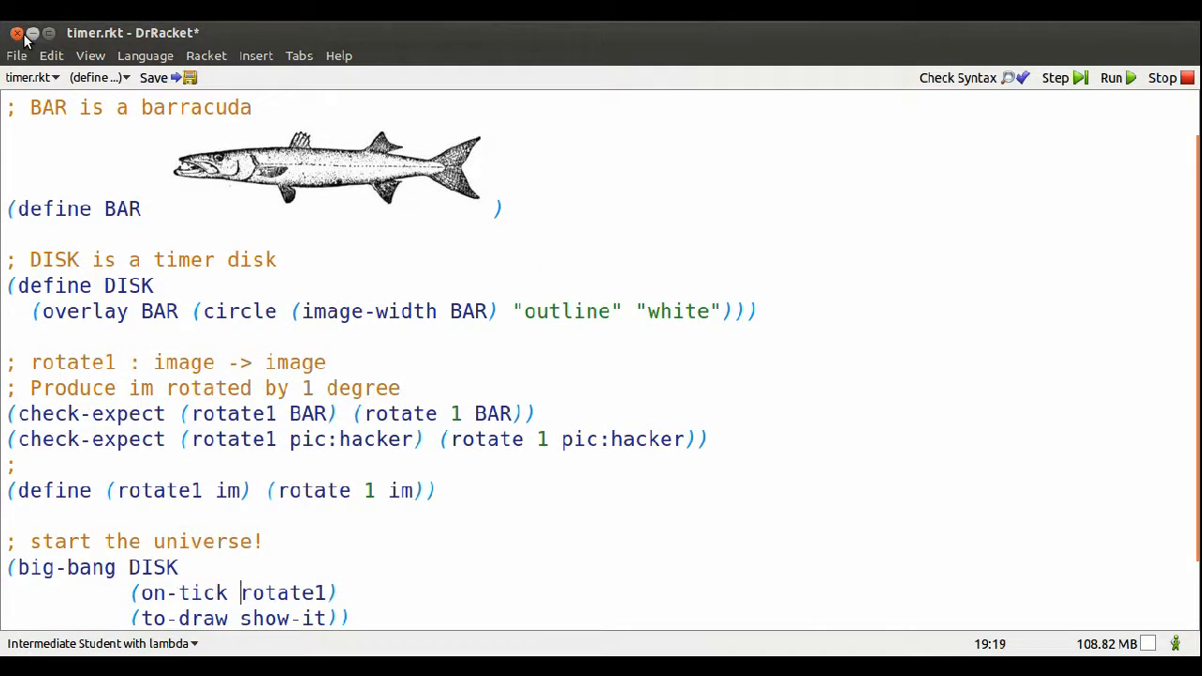
text(1)
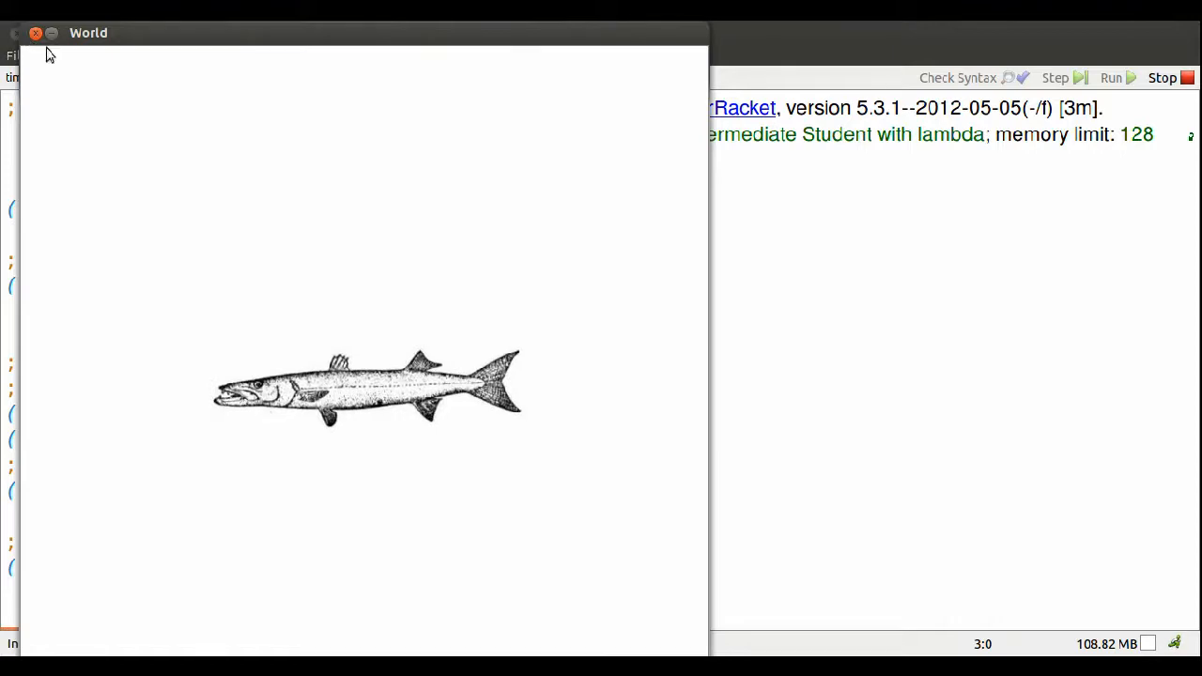
click(36, 33)
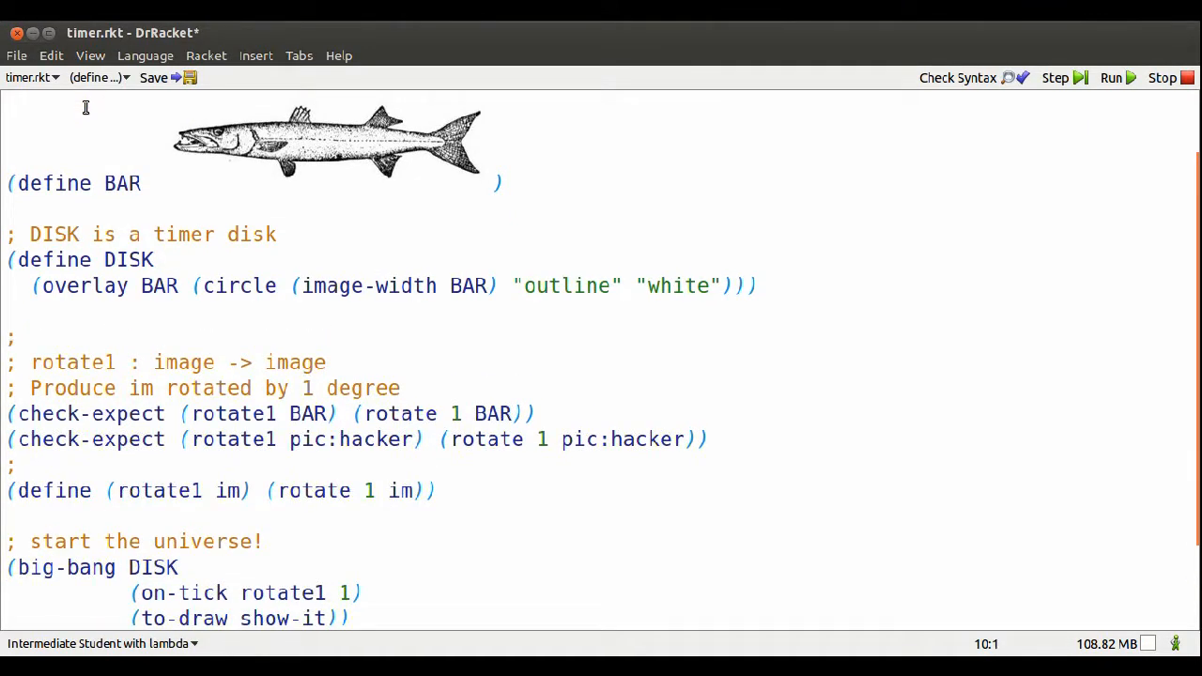
Add a comment and (define SH-SPEED (/ 360 60)), then start the rotate-second contract
text(SH-SP)
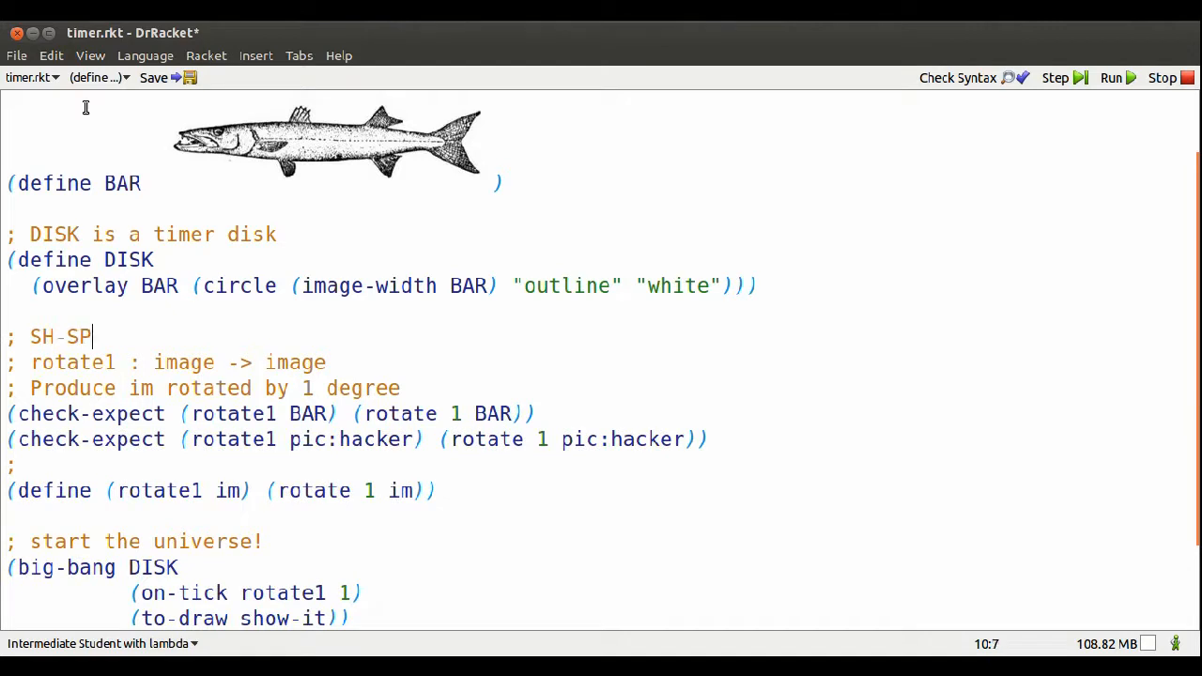
text(EED is)
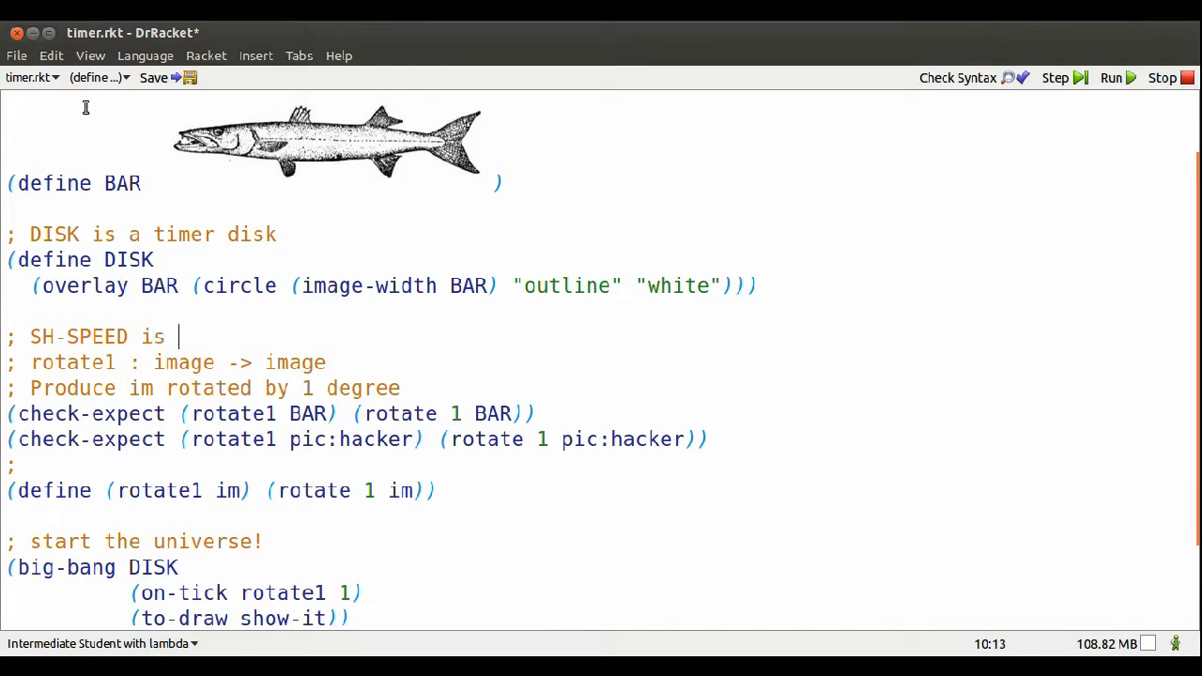
text(speed in)
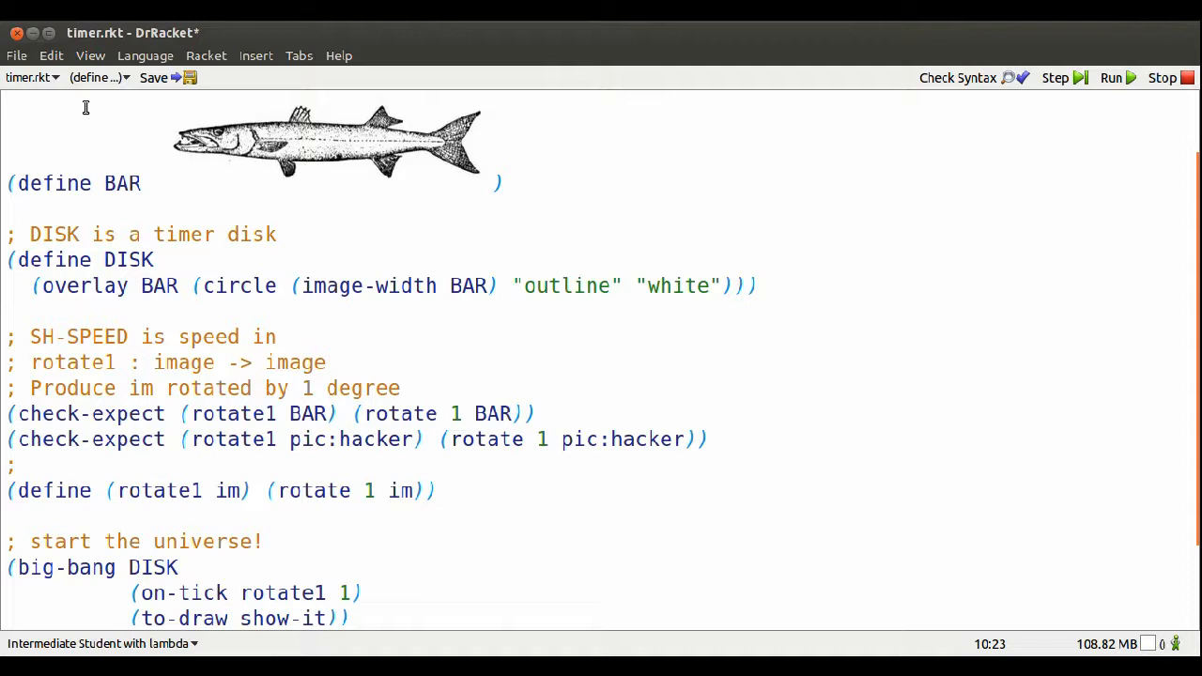
text(degrees/second)
text((defin)
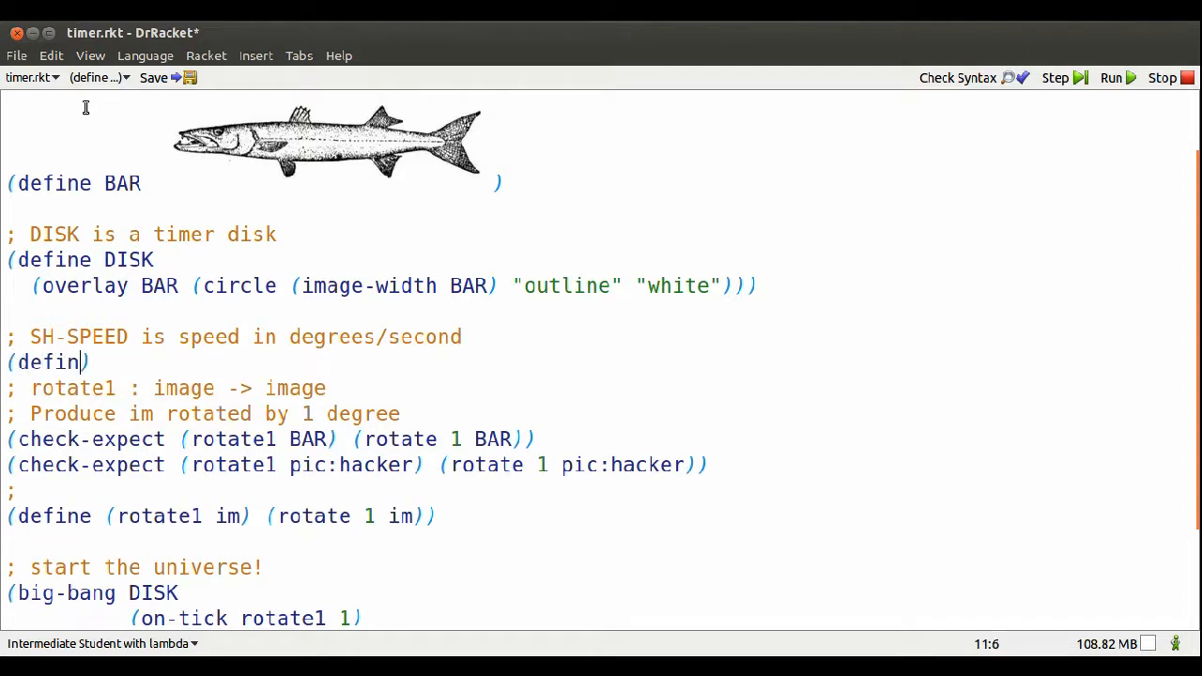
text(SH-SPEED (/ 3)
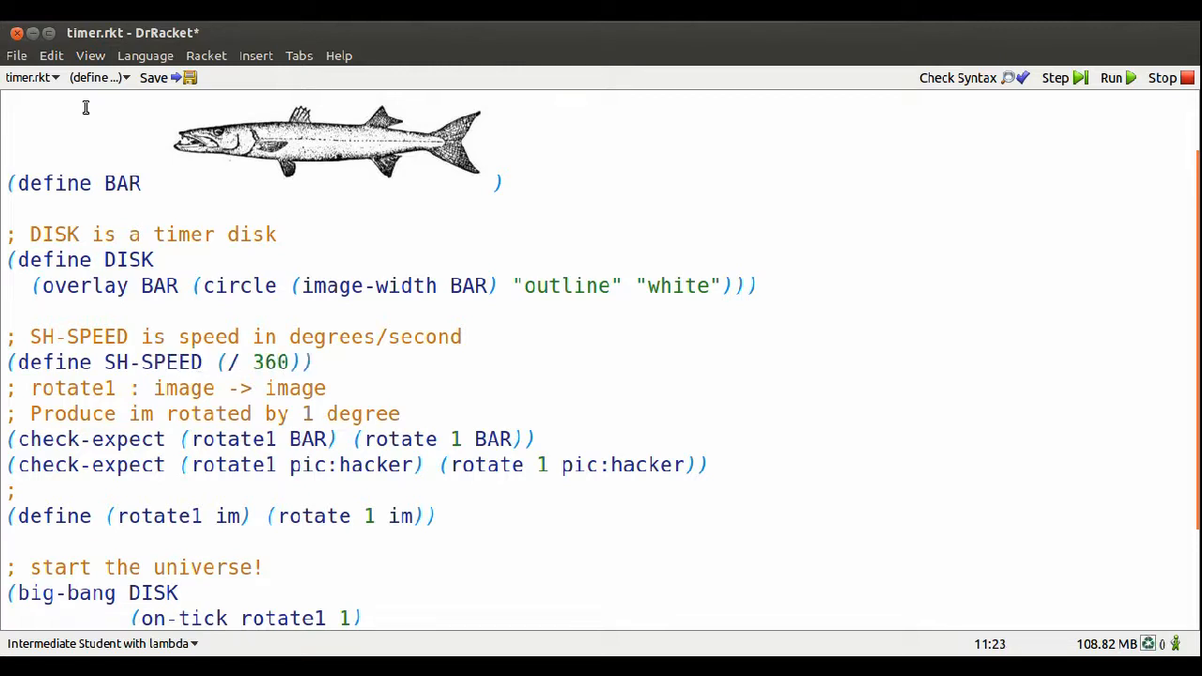
text(60)
text(; rotate-second : image)
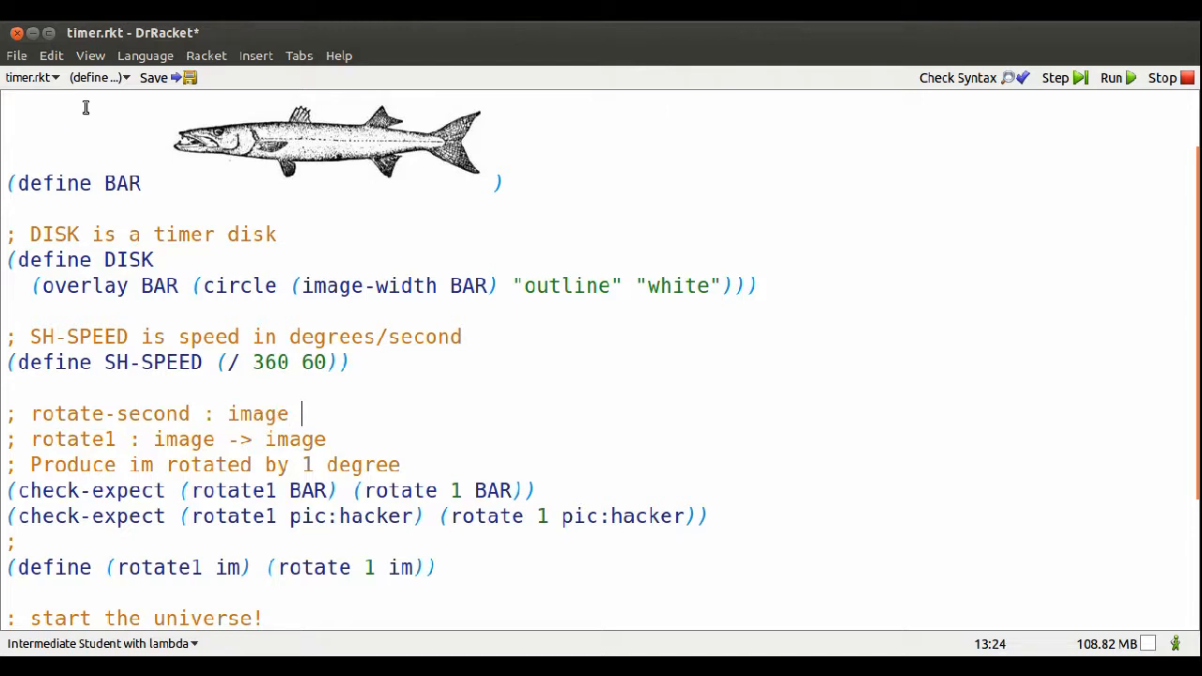
Write rotate-second's contract, purpose comment and (check-expect (rotate-second DISK) (rotate SH-SPEED DISK))
text(-> image)
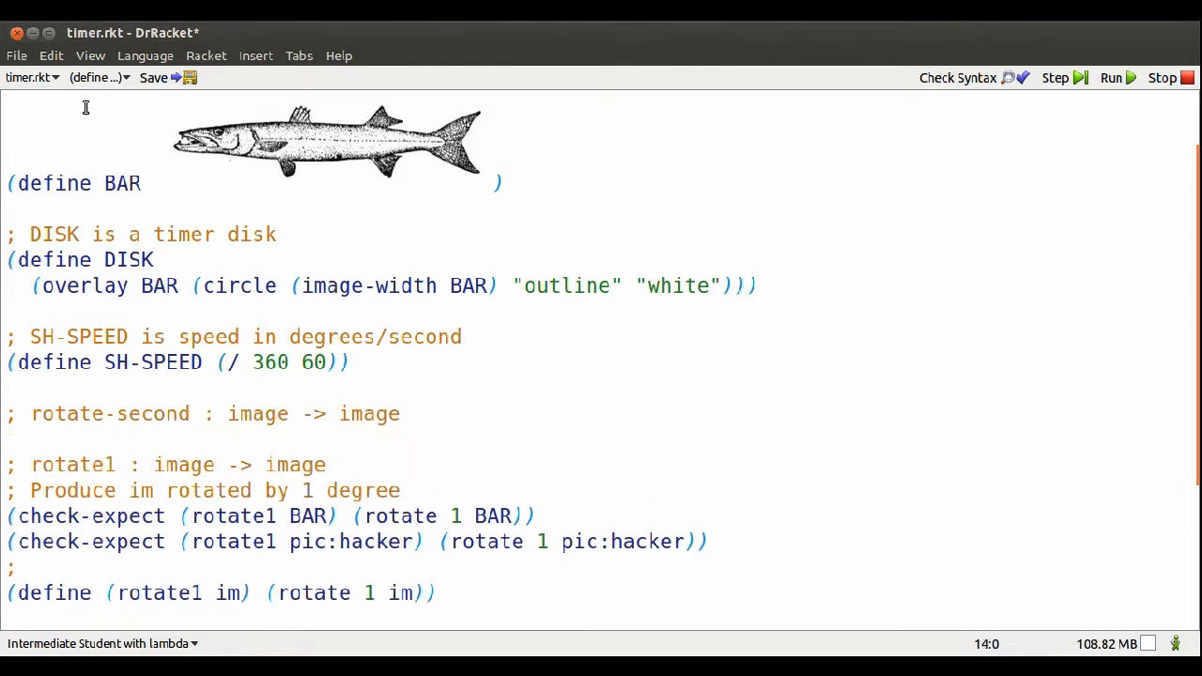
text(; Produce)
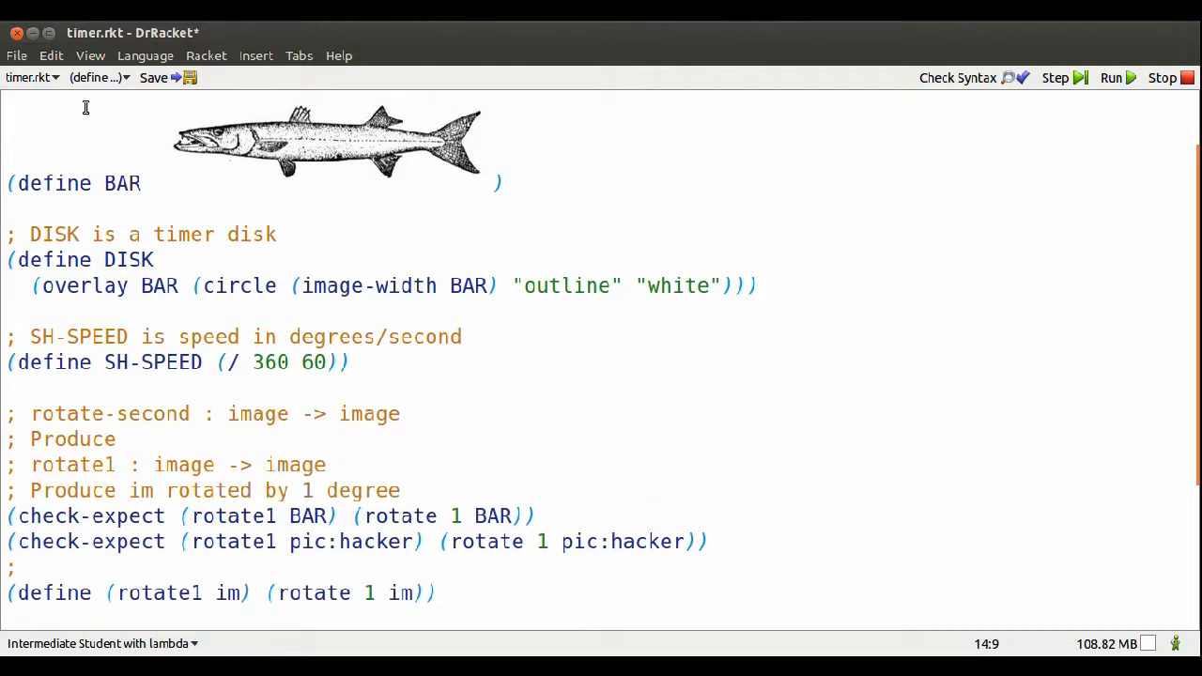
text(image)
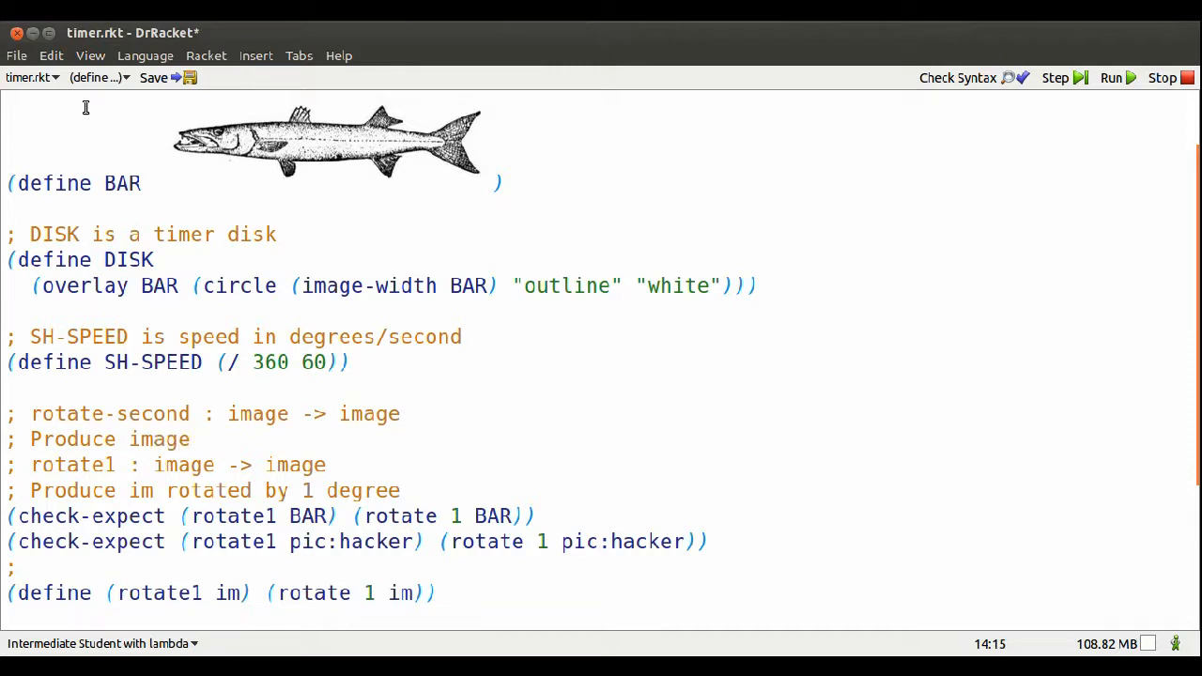
text(after)
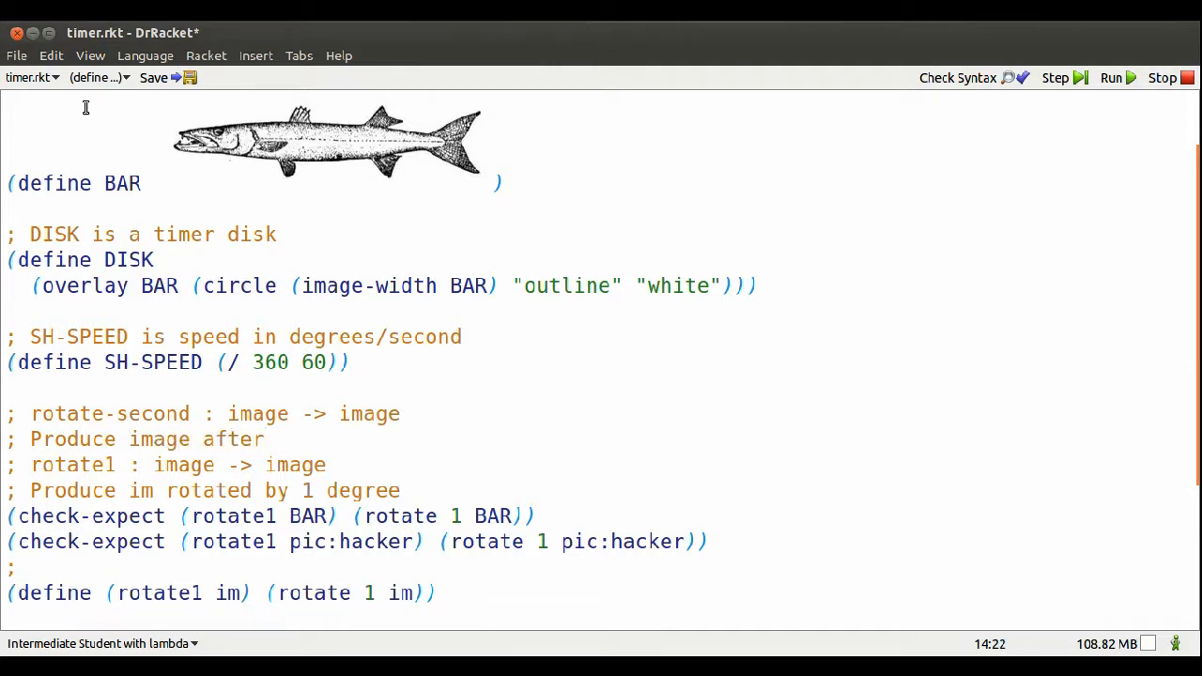
text(1 second rotation)
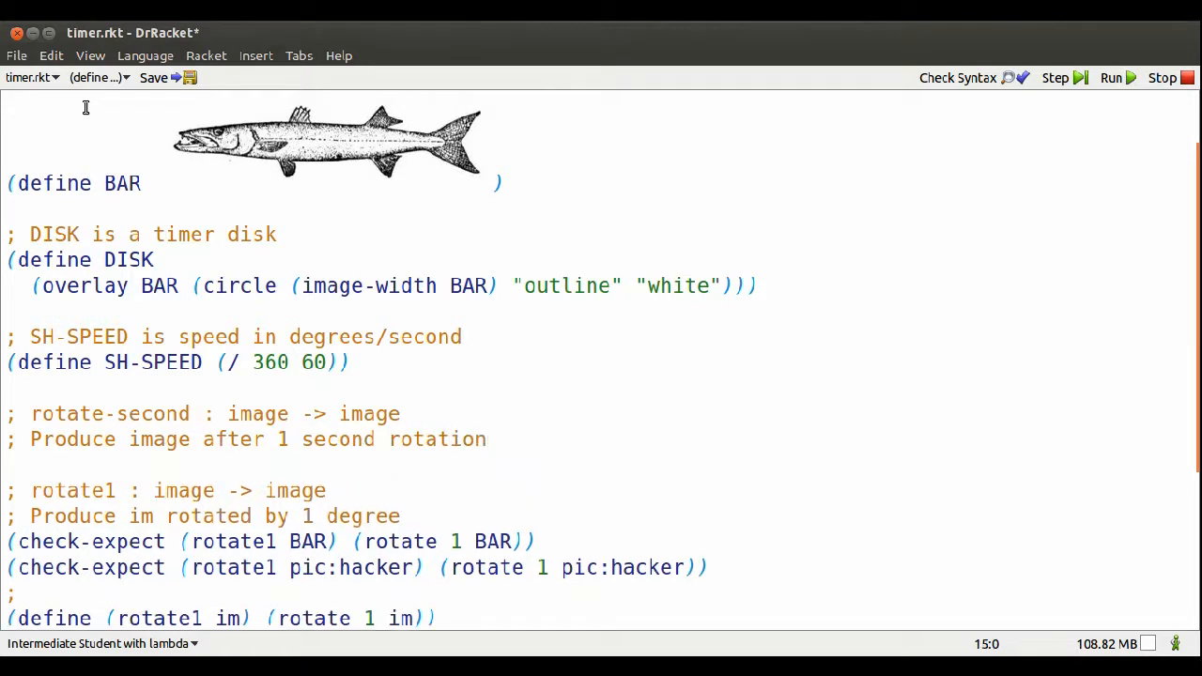
text((check-)
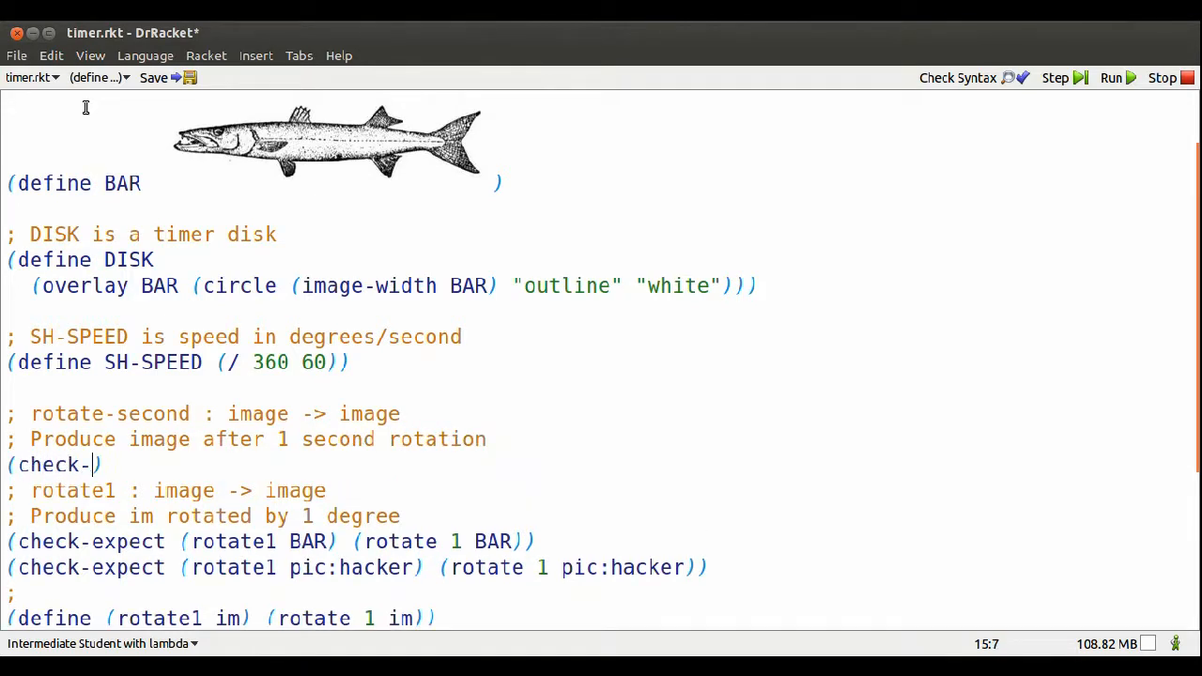
text(expect (rotate-second DISK)
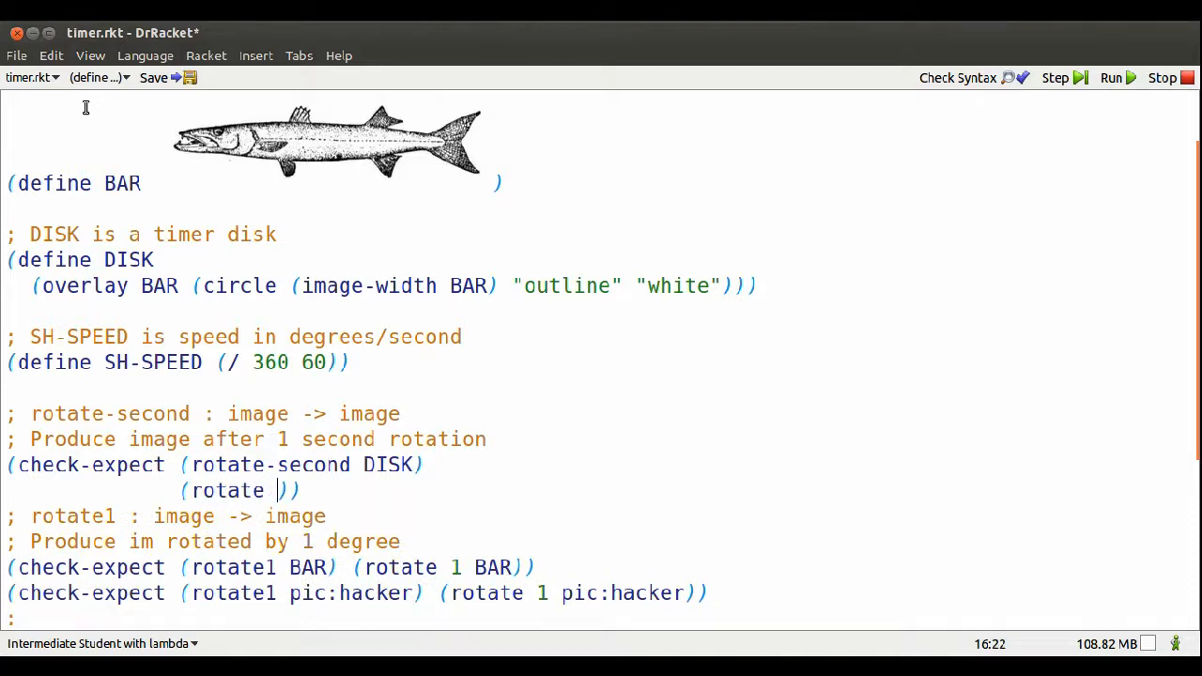
text(SH-SPEE)
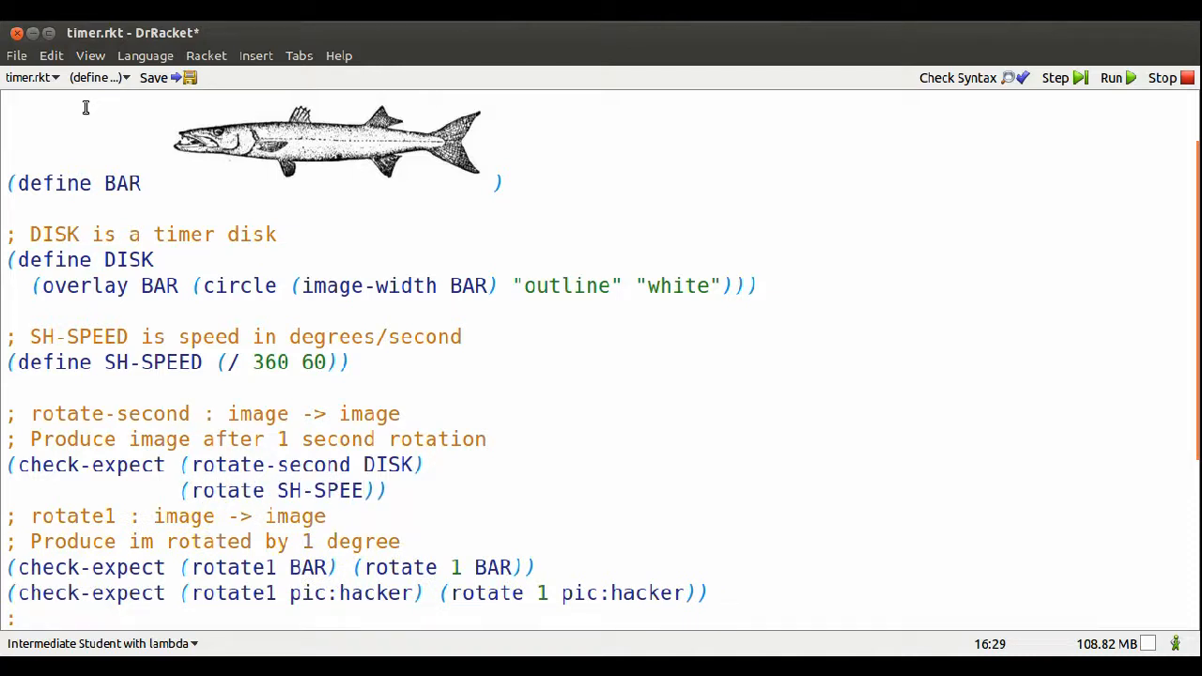
text(D DISK)
text((define (r)
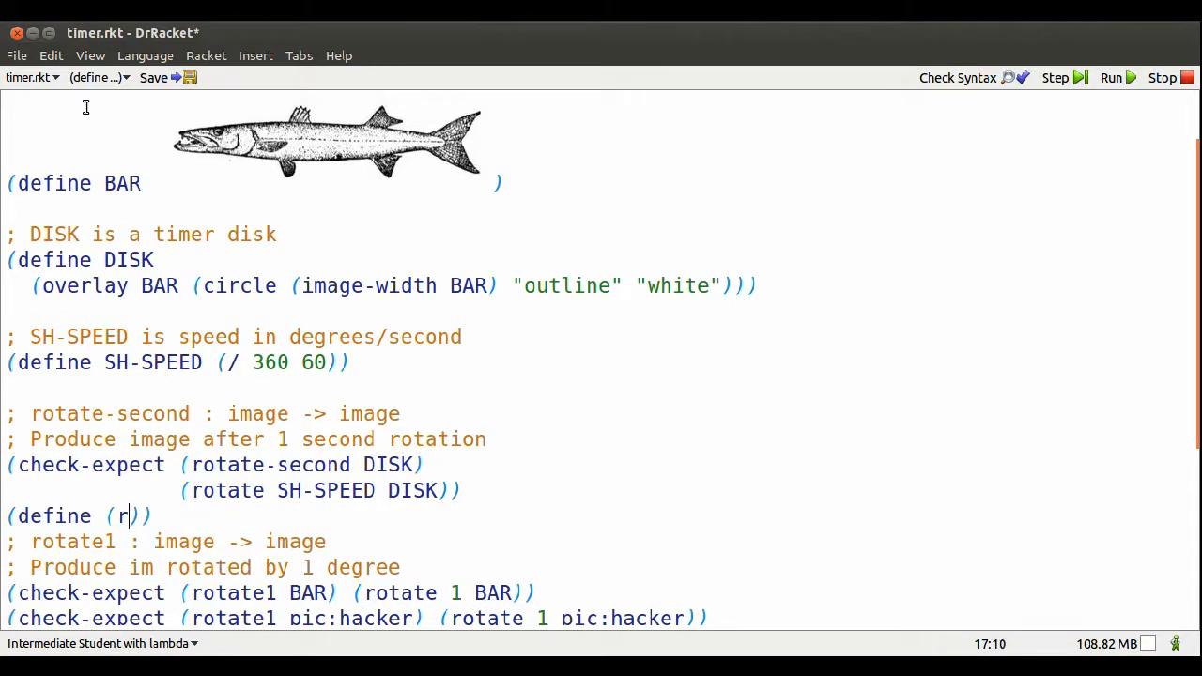
Define (rotate-second image) with body (rotate SH-SPEED image)
text(otate-second)
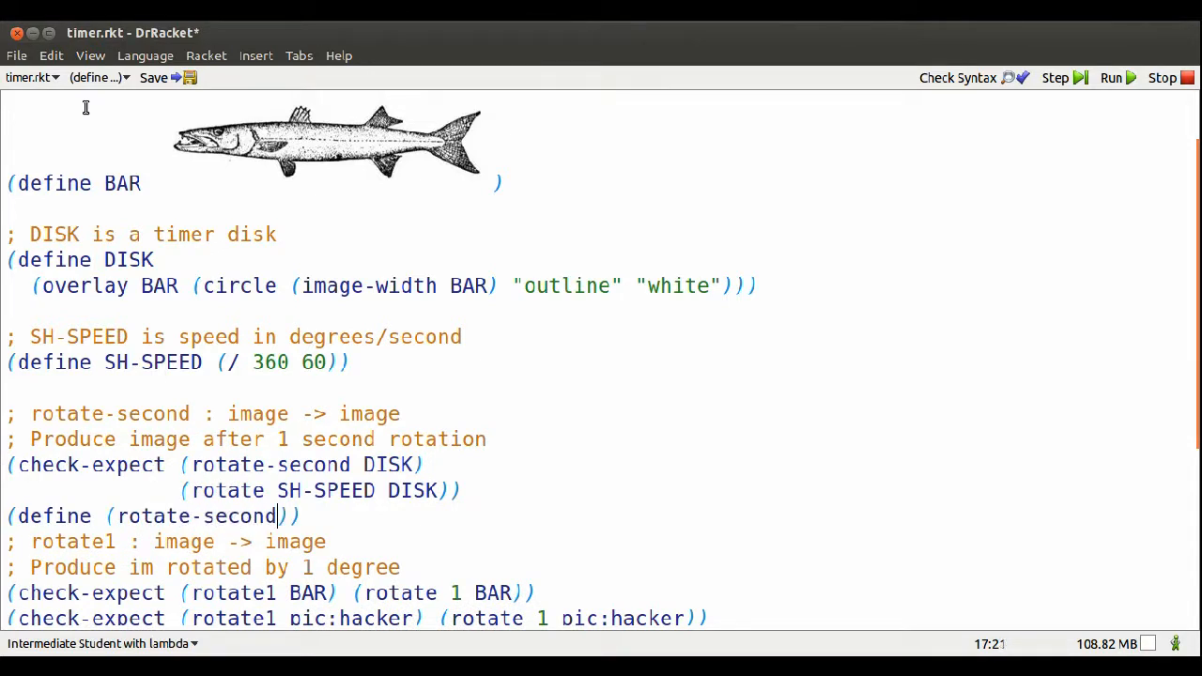
text(image)
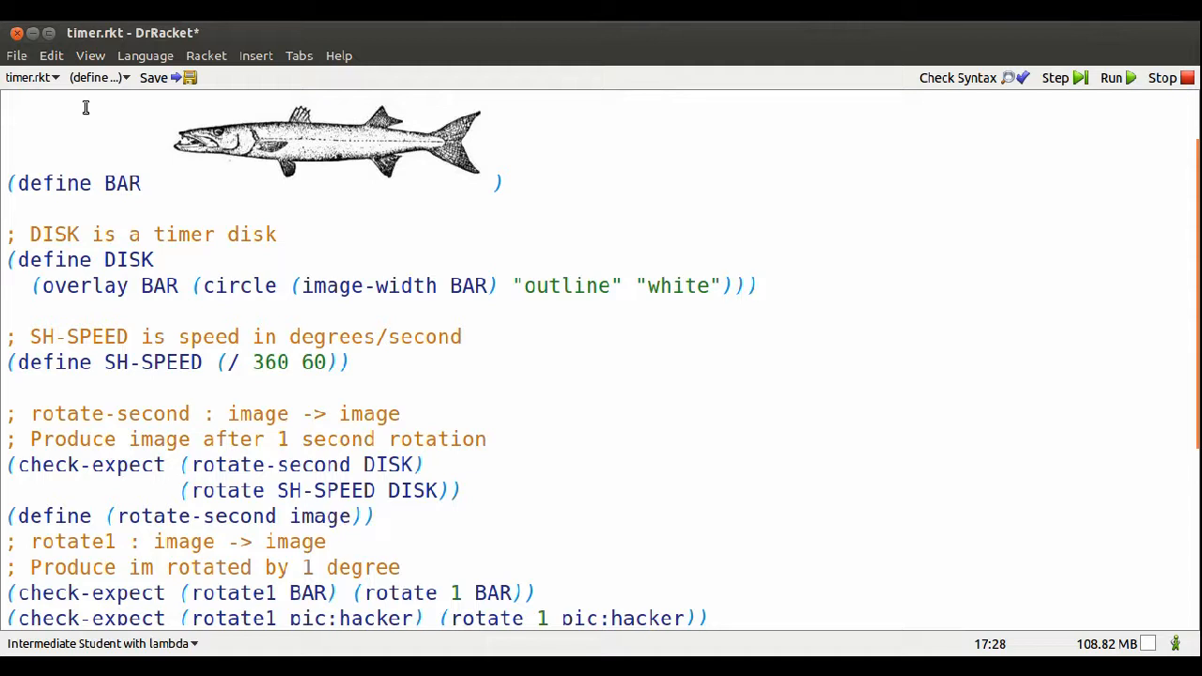
key(Return)
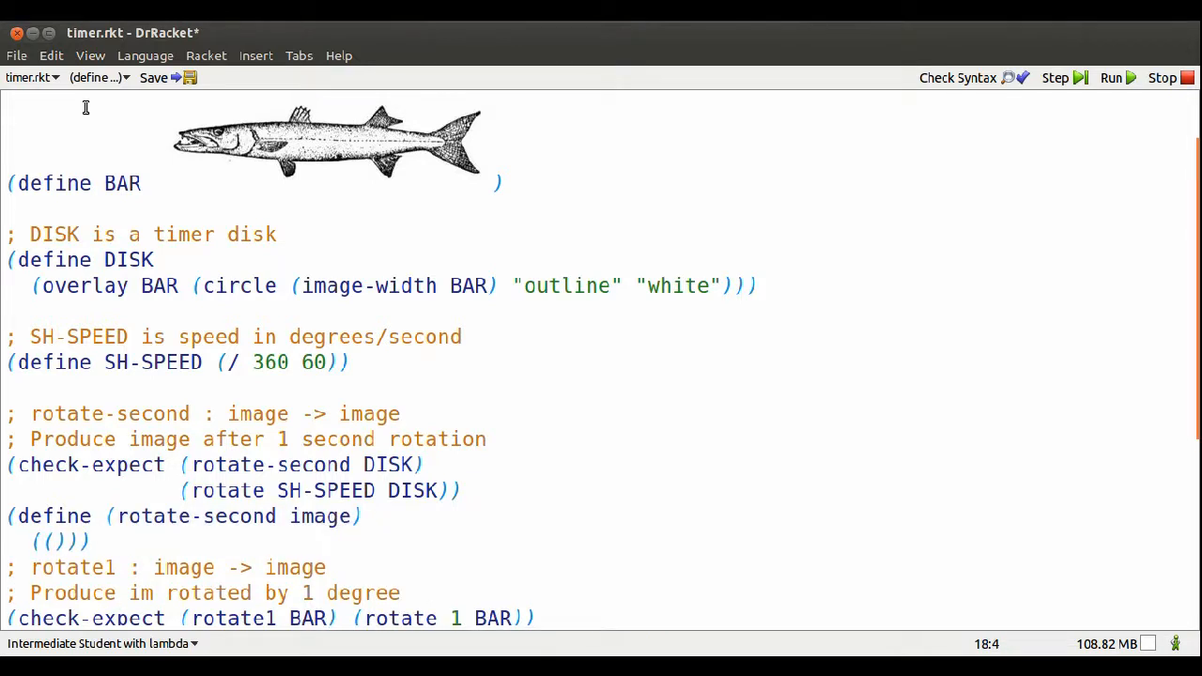
text(rot)
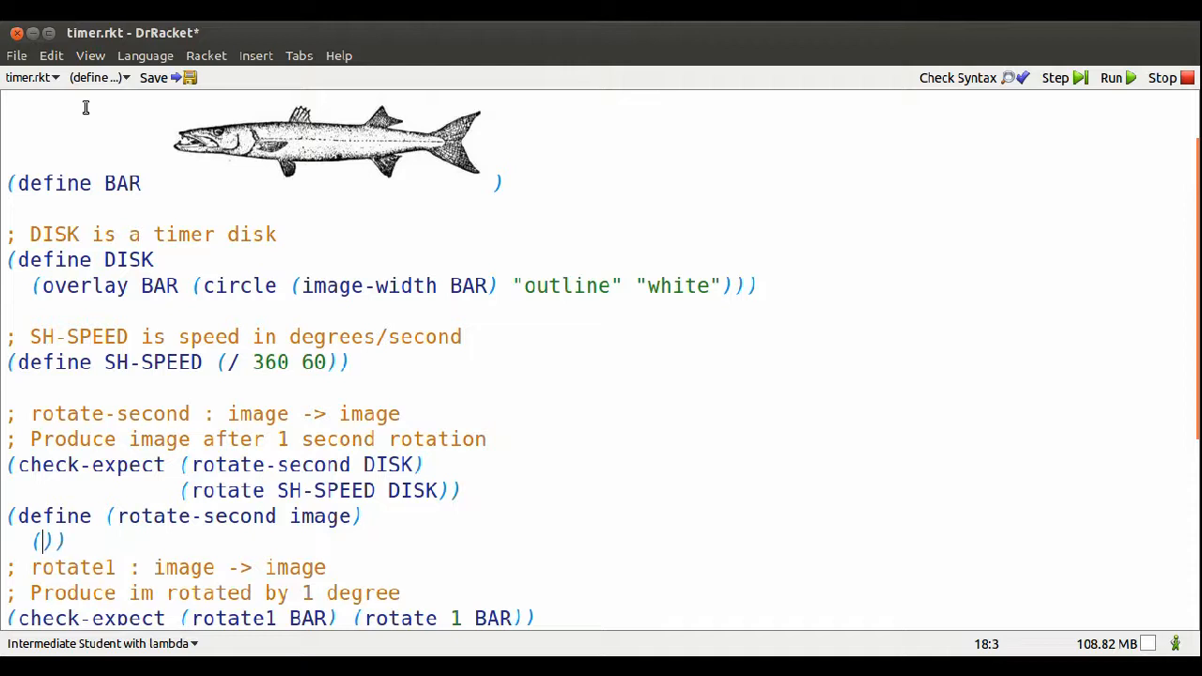
text(rotate SH)
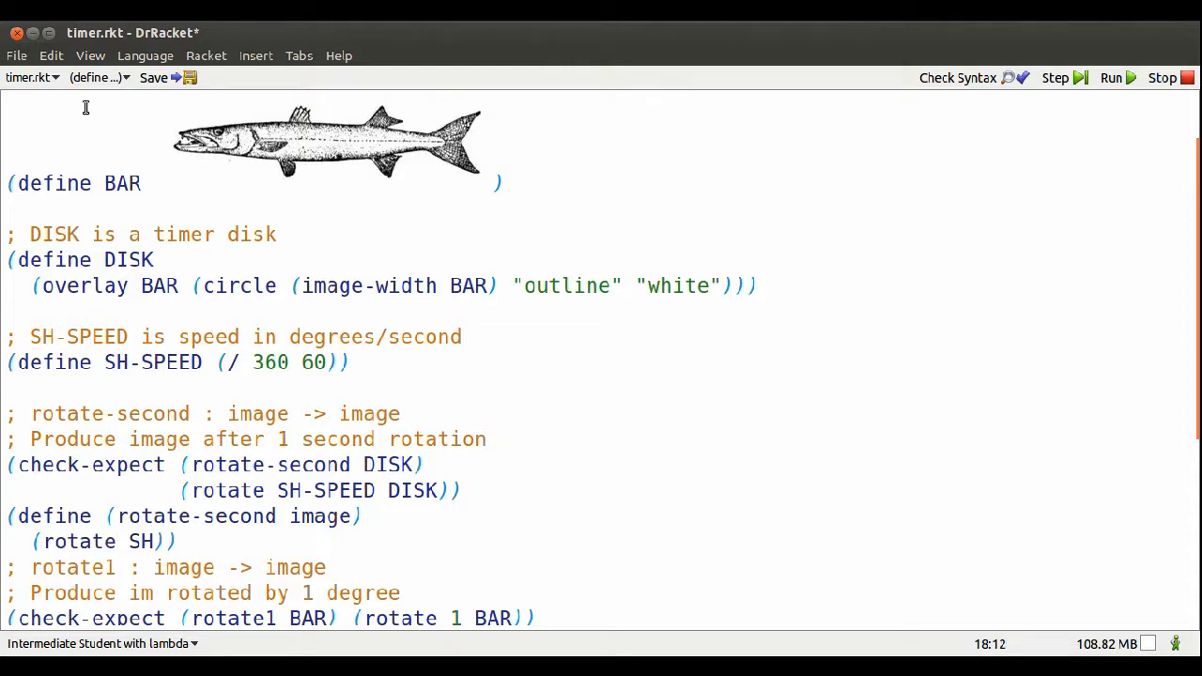
text(-SPEED image)
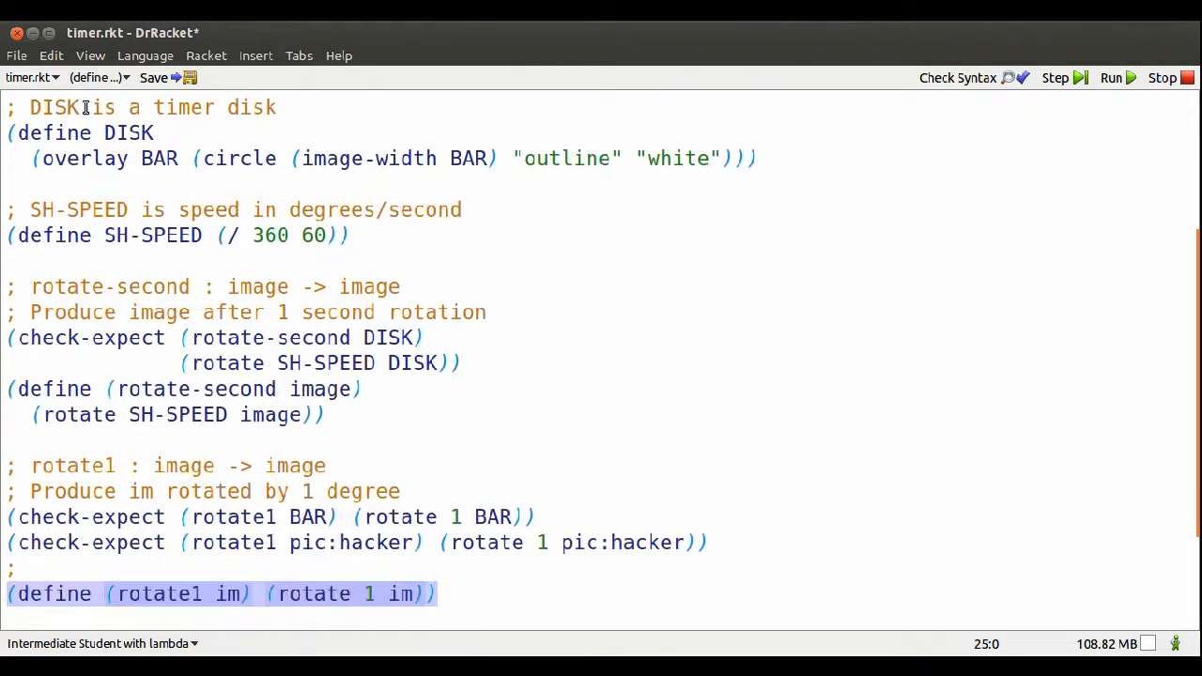
Run the animation once and close it before switching on-tick to rotate-second
scroll(down, 3)
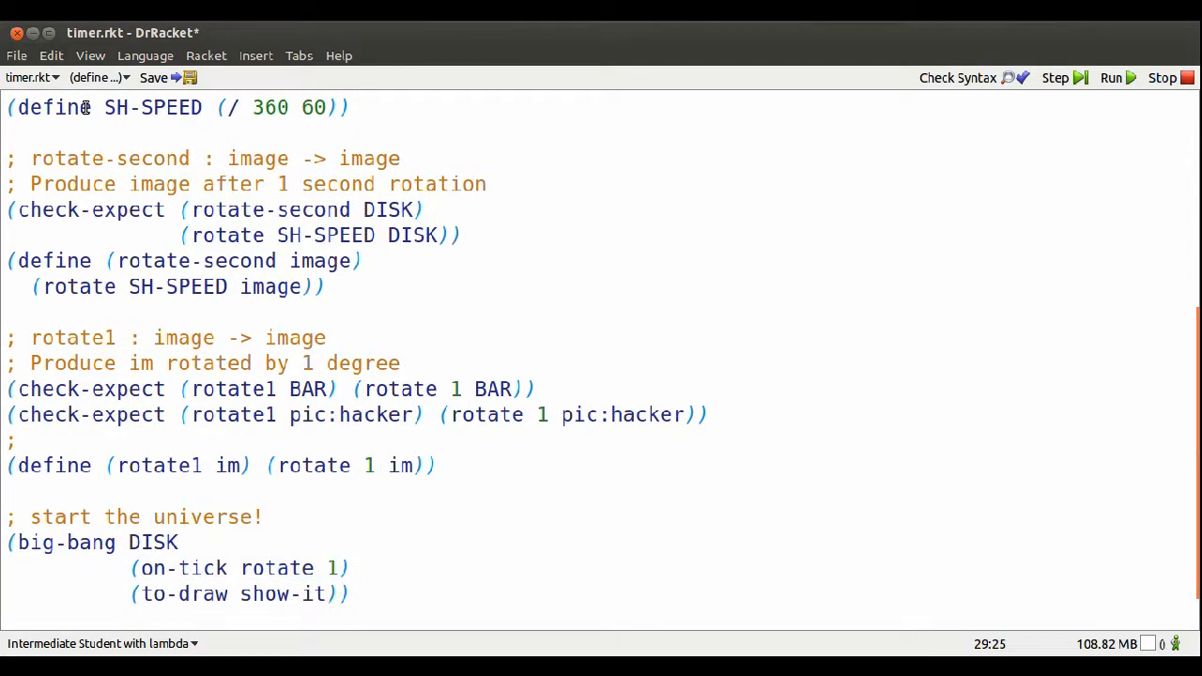
click(1112, 79)
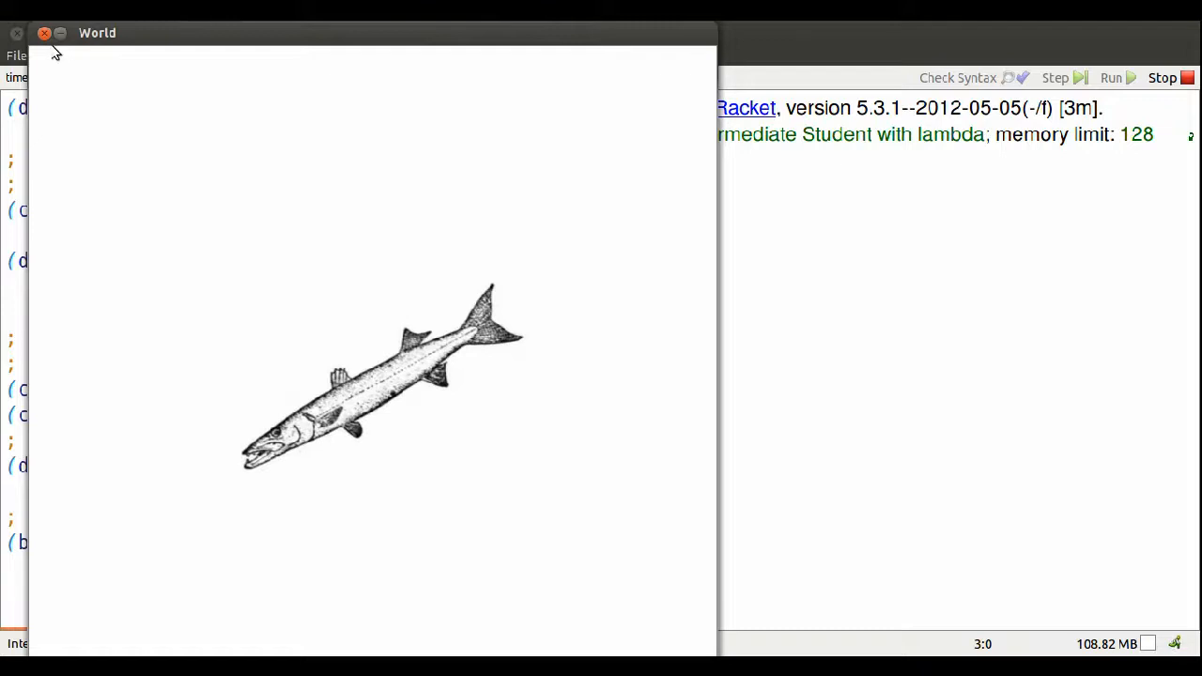
click(45, 34)
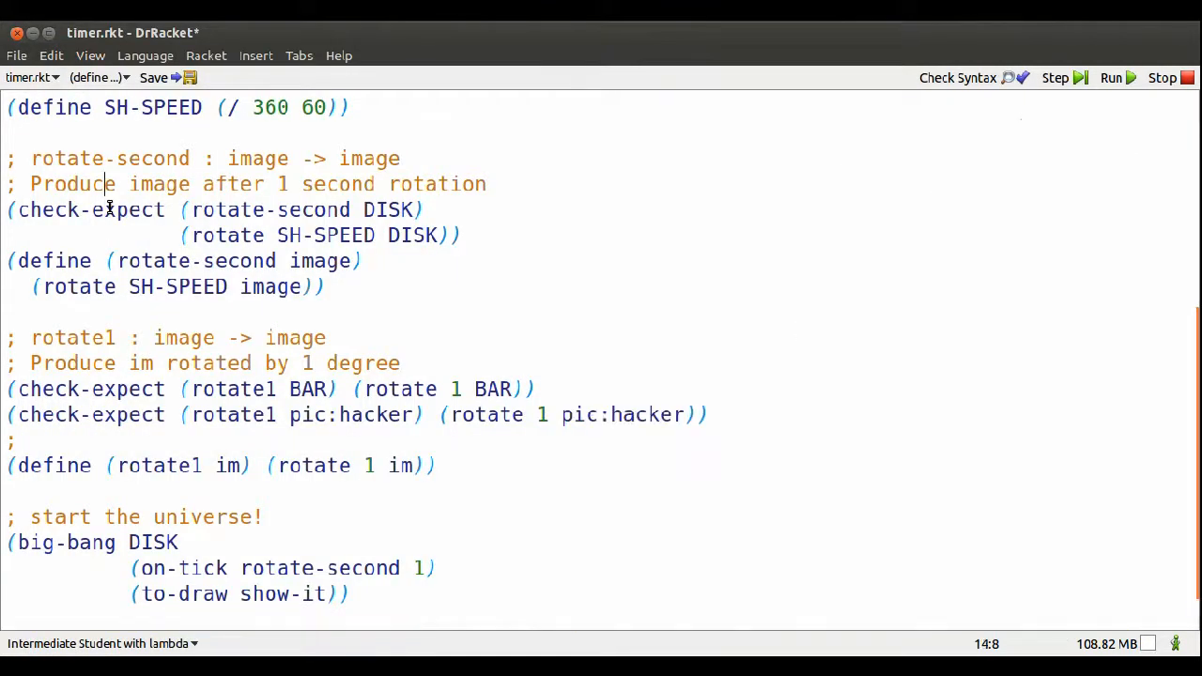
Negate the angle as (* -1 SH-SPEED) for clockwise rotation, rerun, and view 1 of 3 tests failing
double_click(197, 259)
text(()
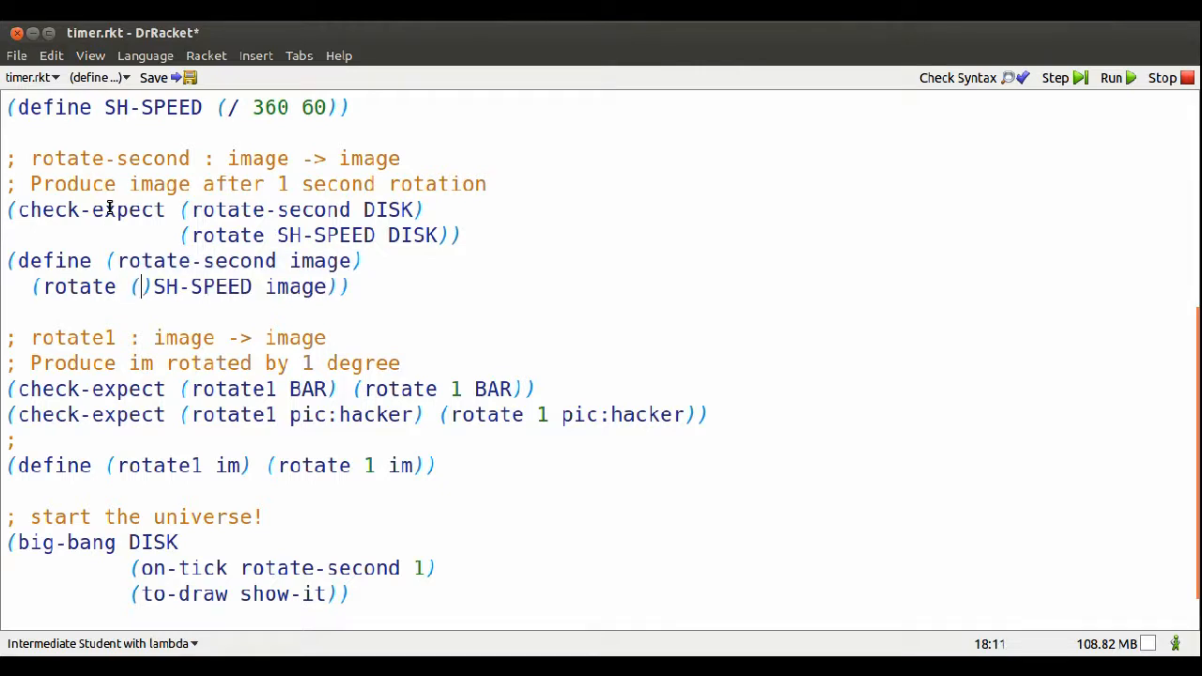
text(*)
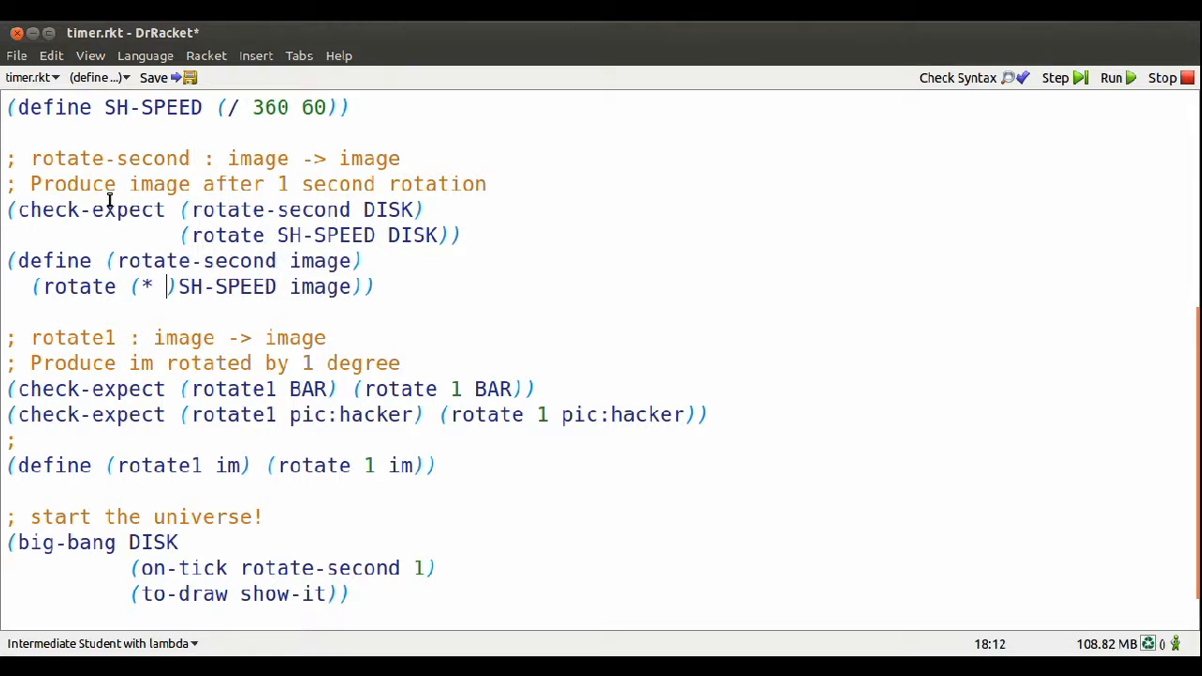
text(-1)
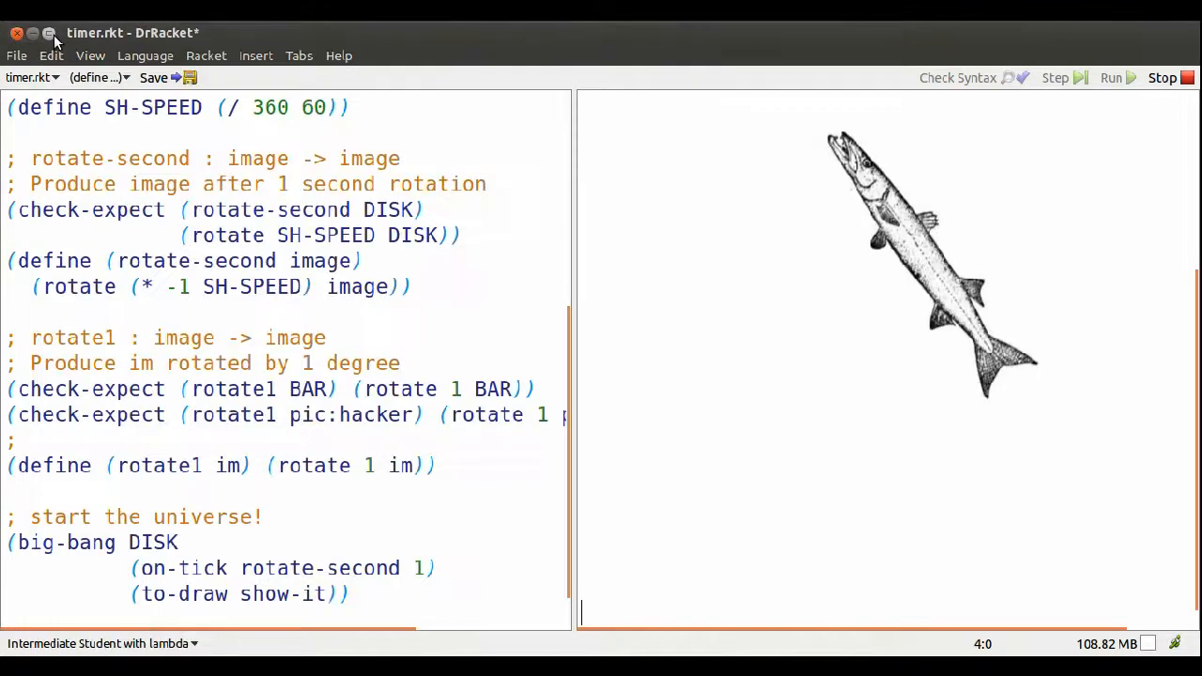
click(1112, 79)
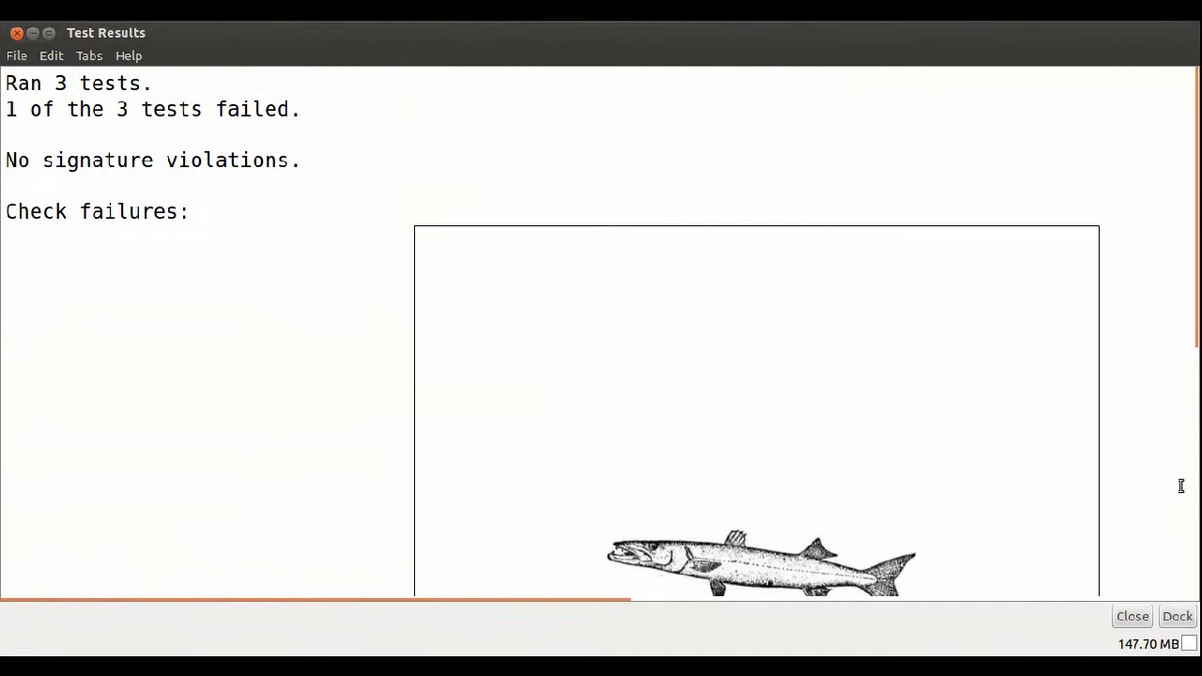
scroll(down, 3)
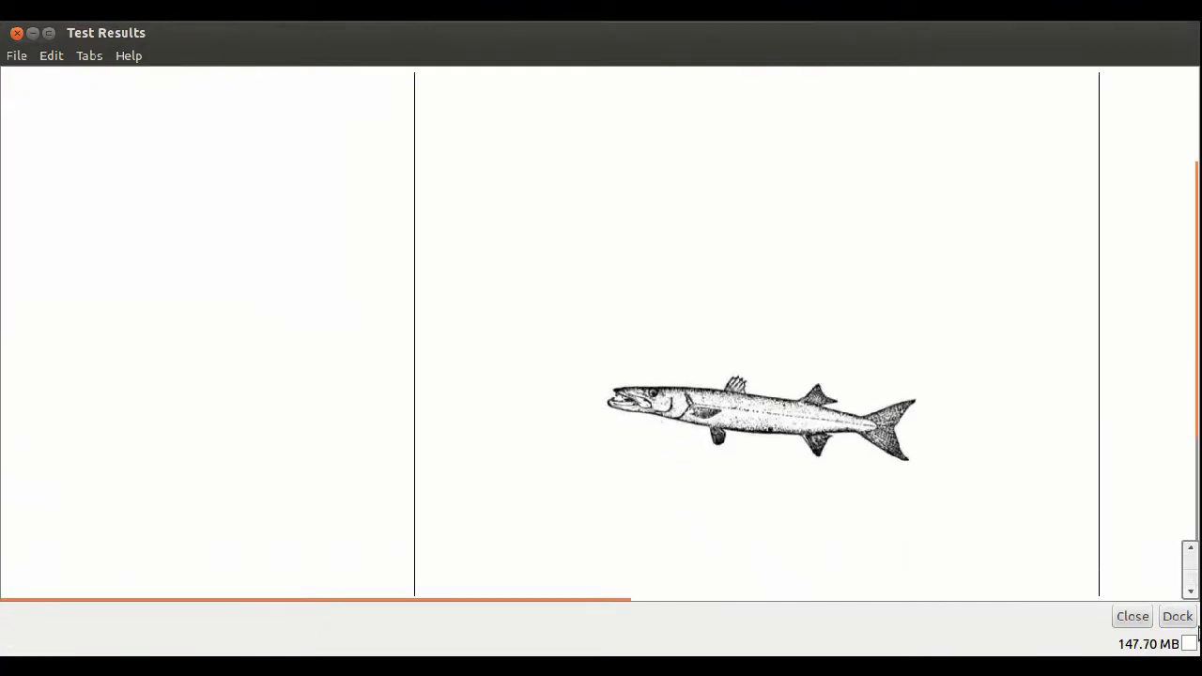